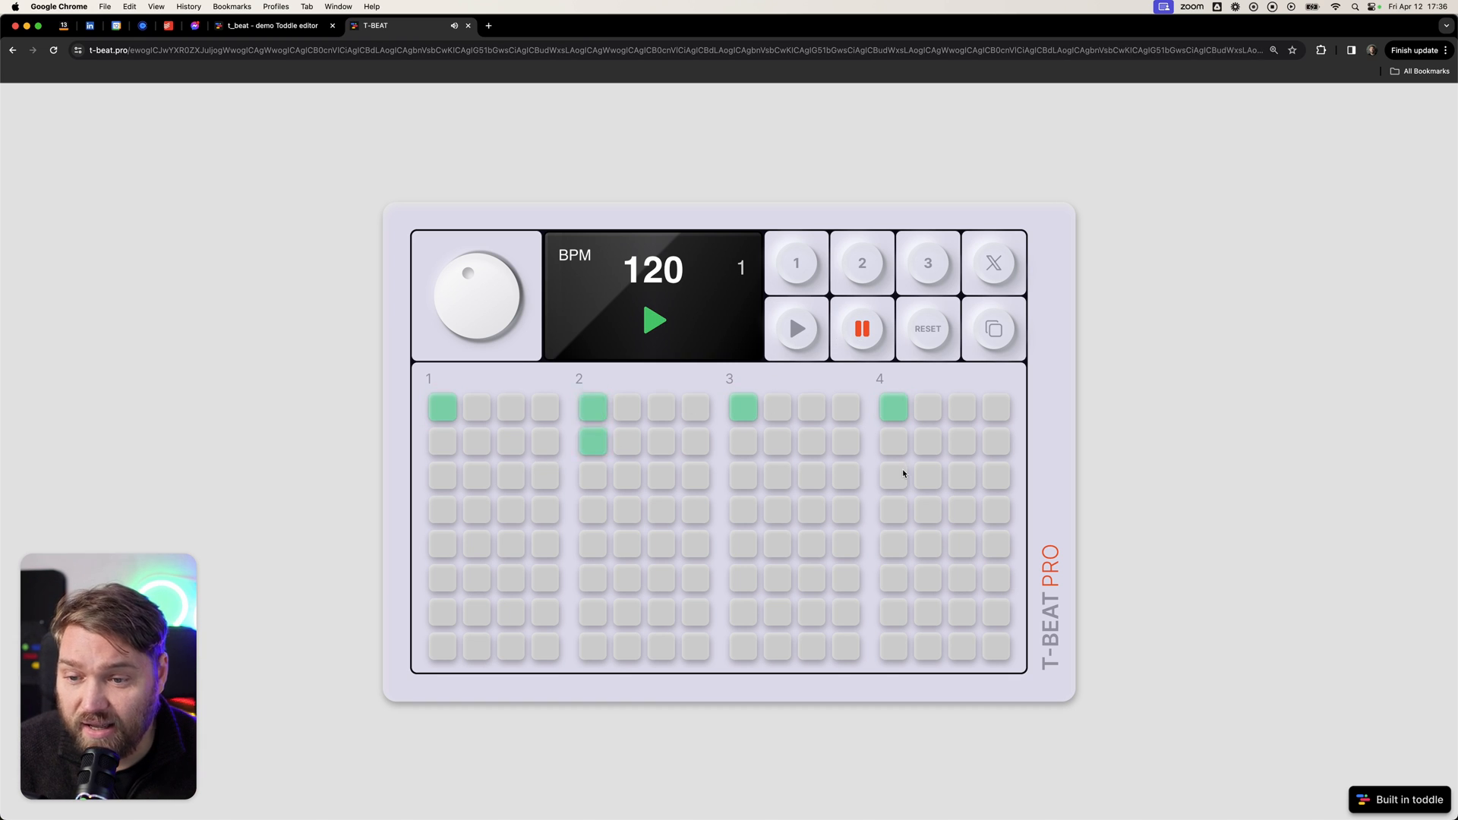
Add another pad to the T-BEAT drum pattern, then pause the beat playback.
{"action": "left_click", "coordinate": [893, 443]}
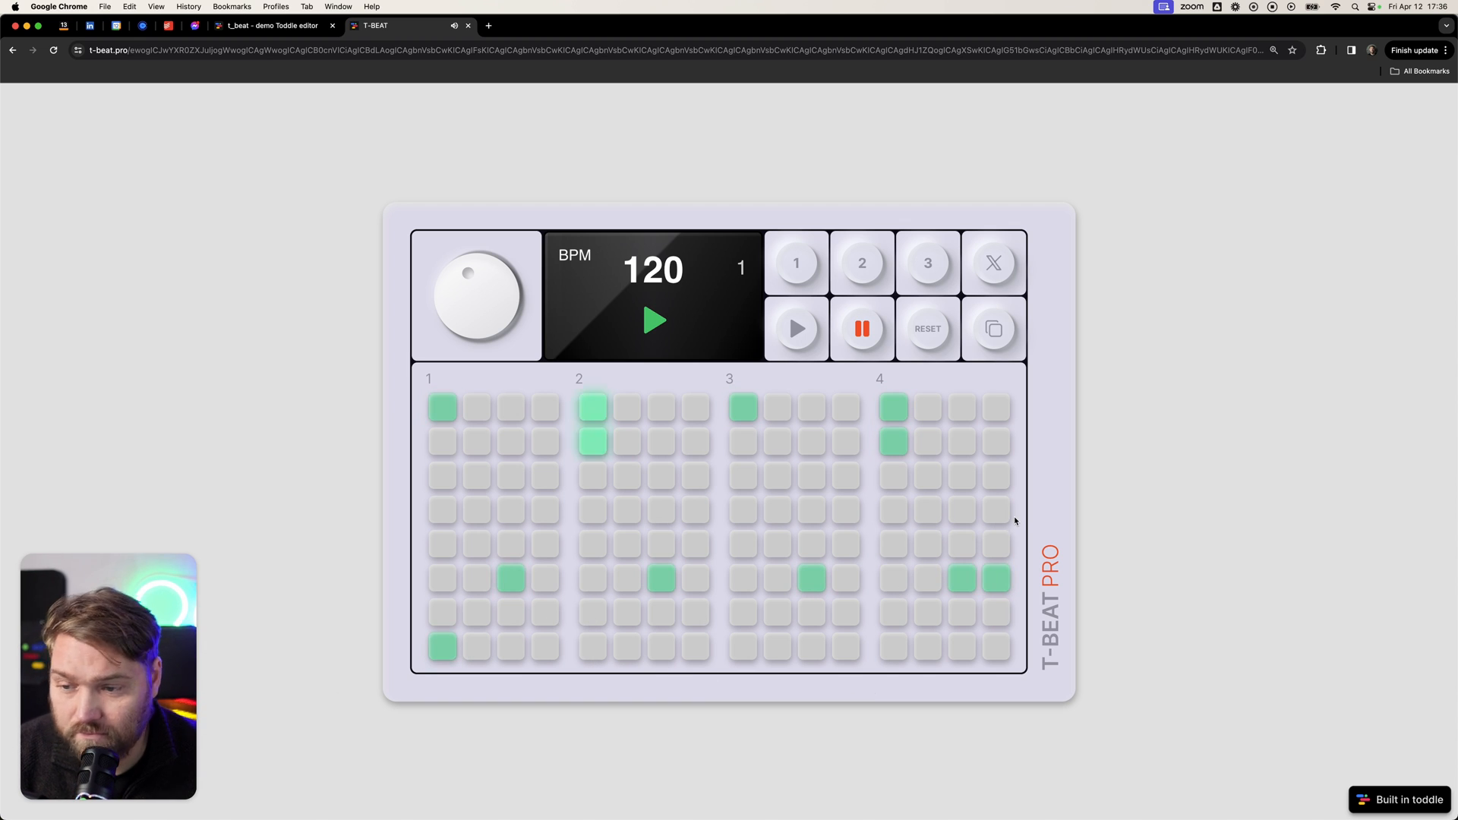
{"action": "left_click", "coordinate": [861, 328]}
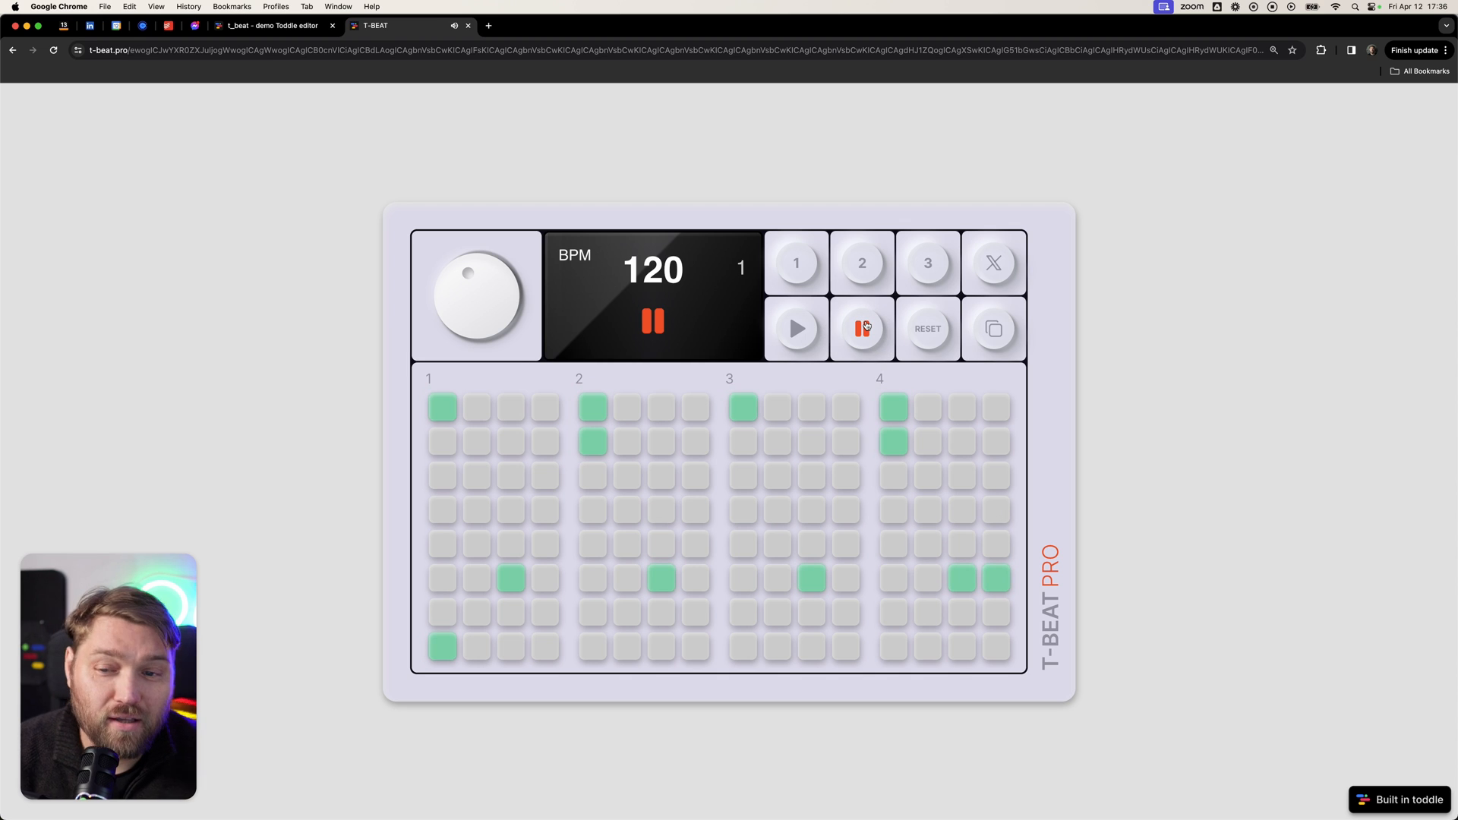
{"action": "left_click", "coordinate": [860, 328]}
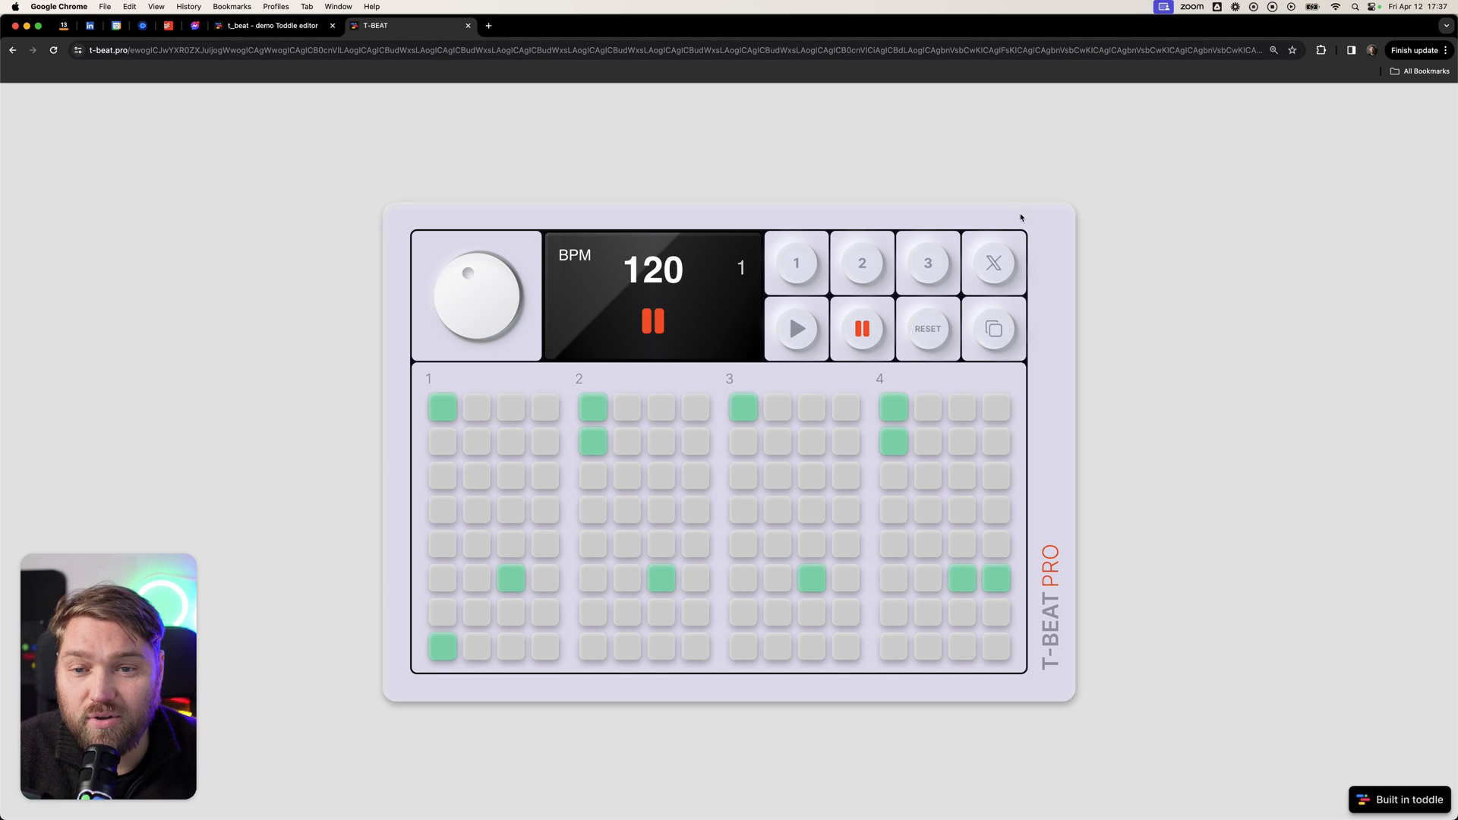
{"action": "left_click", "coordinate": [993, 262]}
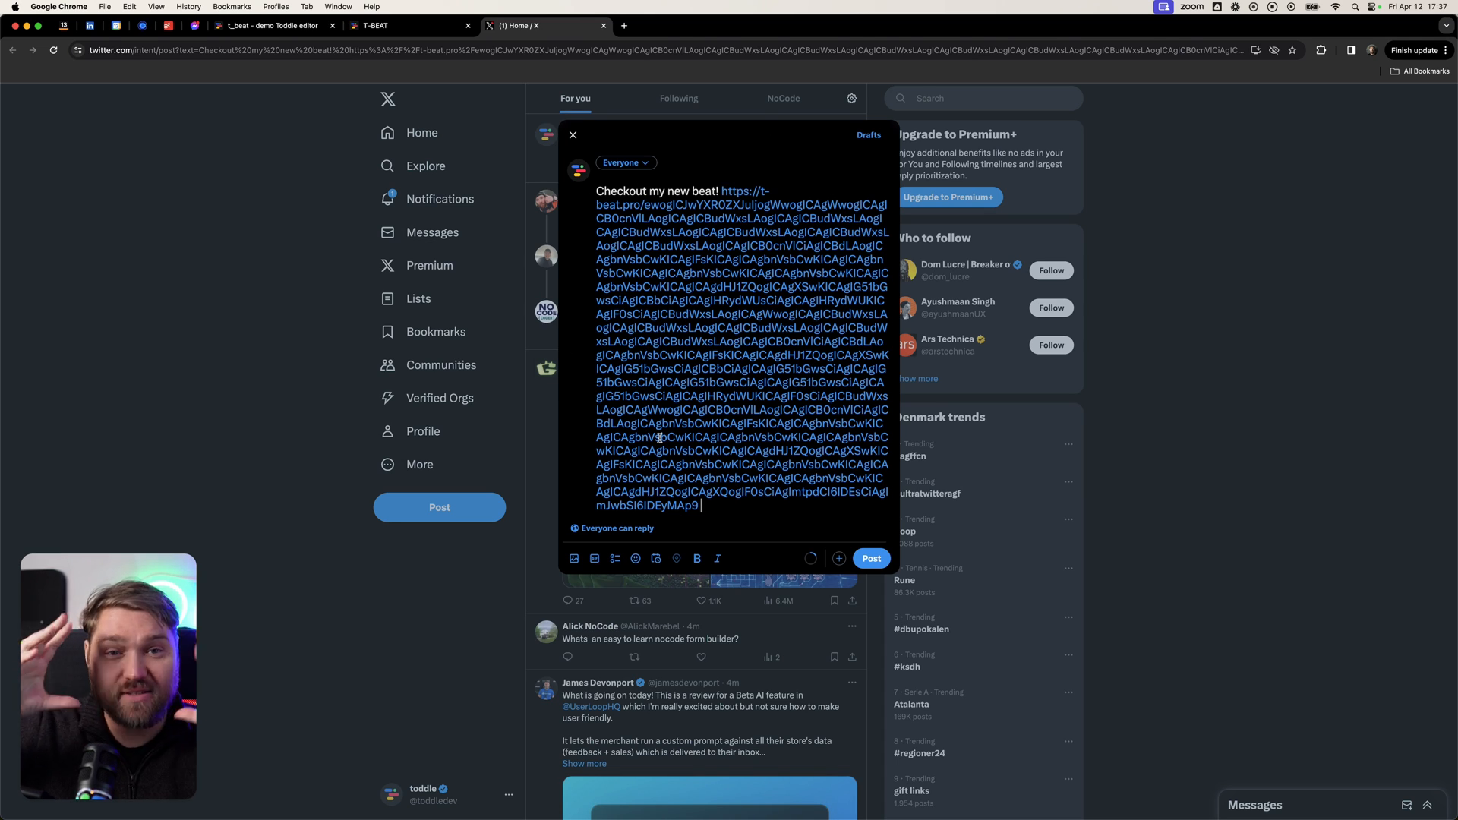
{"action": "key", "text": "escape"}
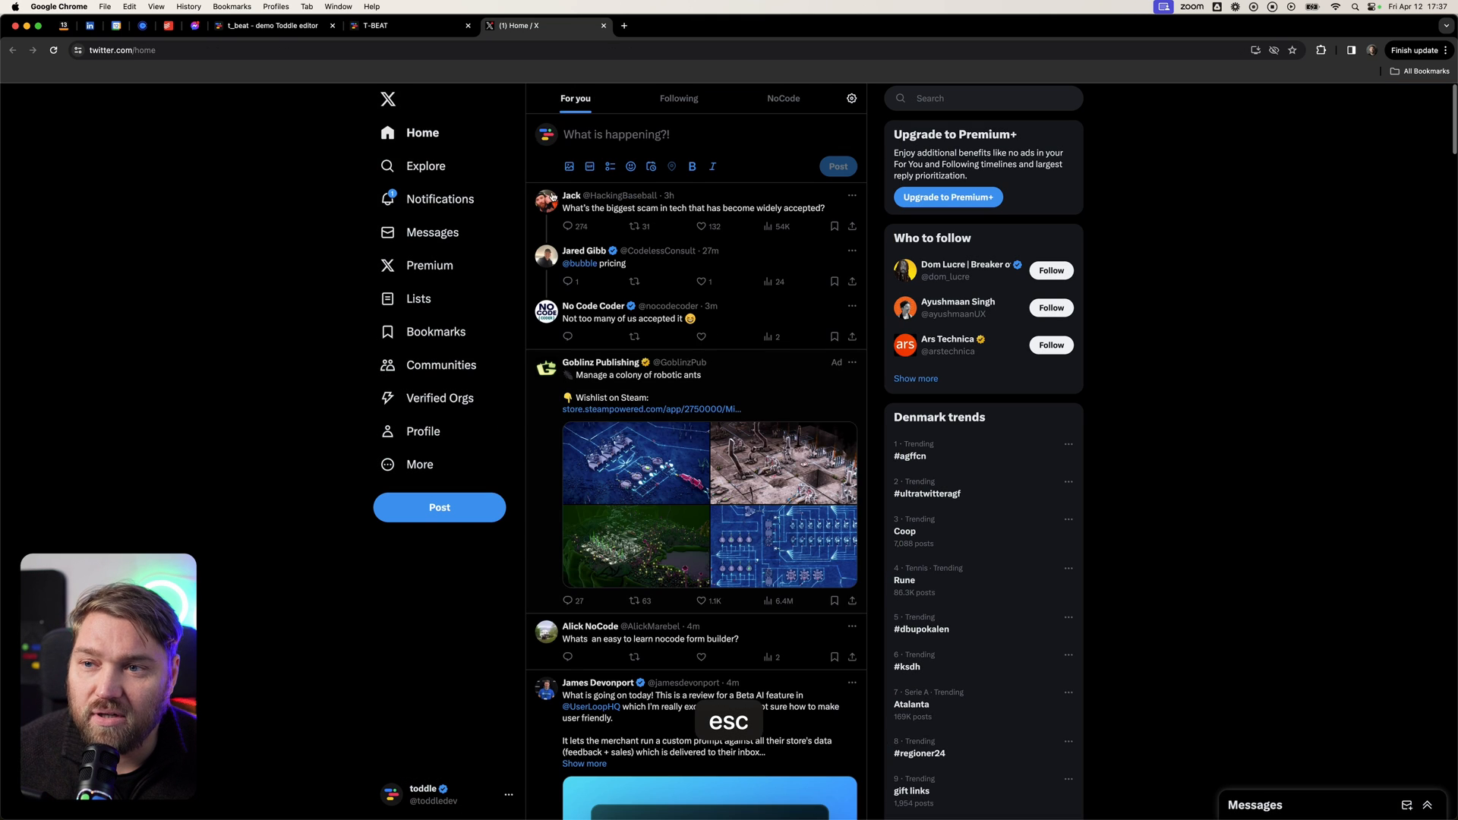
{"action": "left_click", "coordinate": [410, 25]}
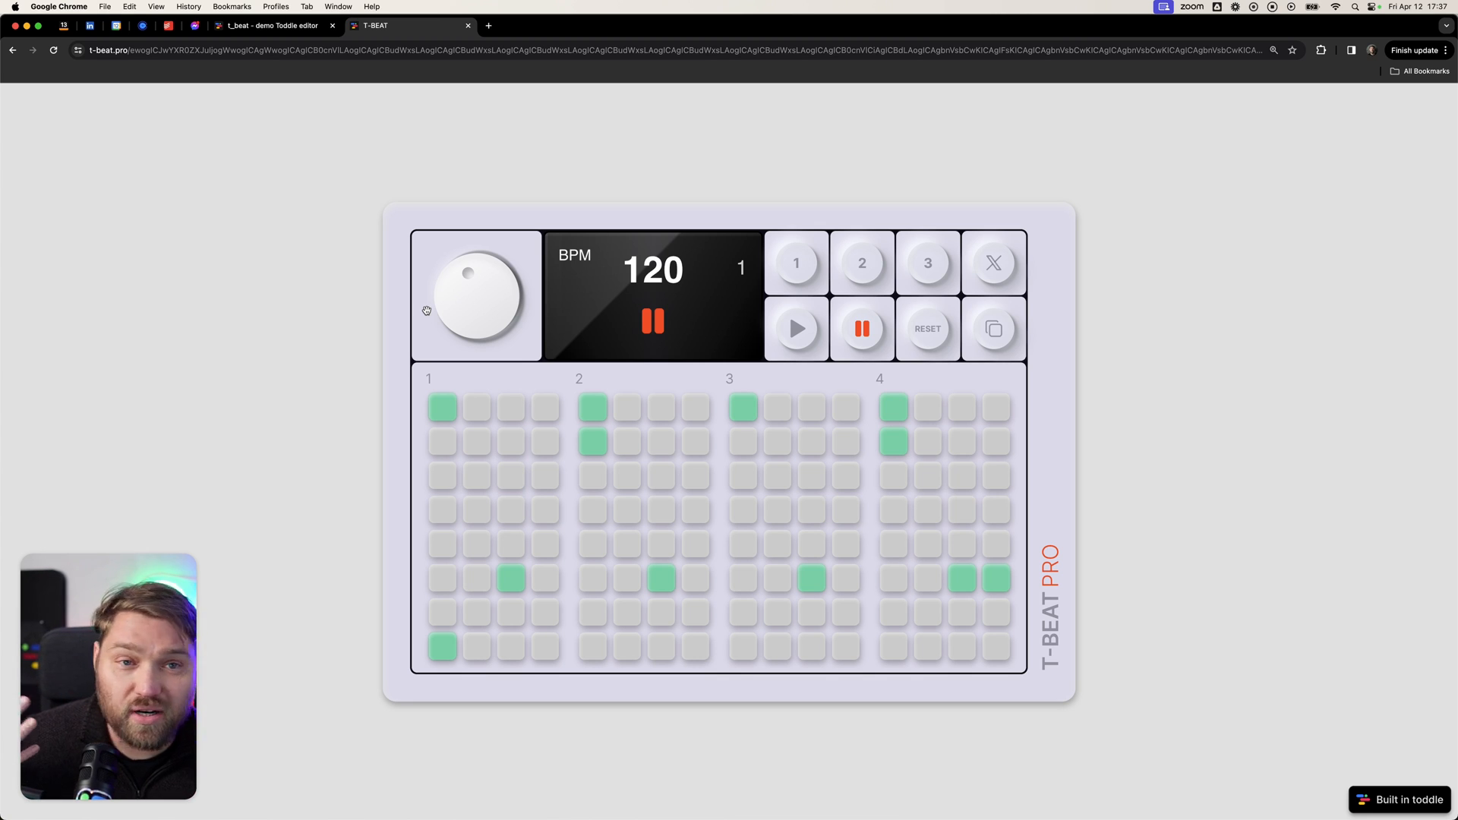
Switch to the T-BEAT Toddle editor and select the HomePage's top-level div.
{"action": "left_click", "coordinate": [269, 25]}
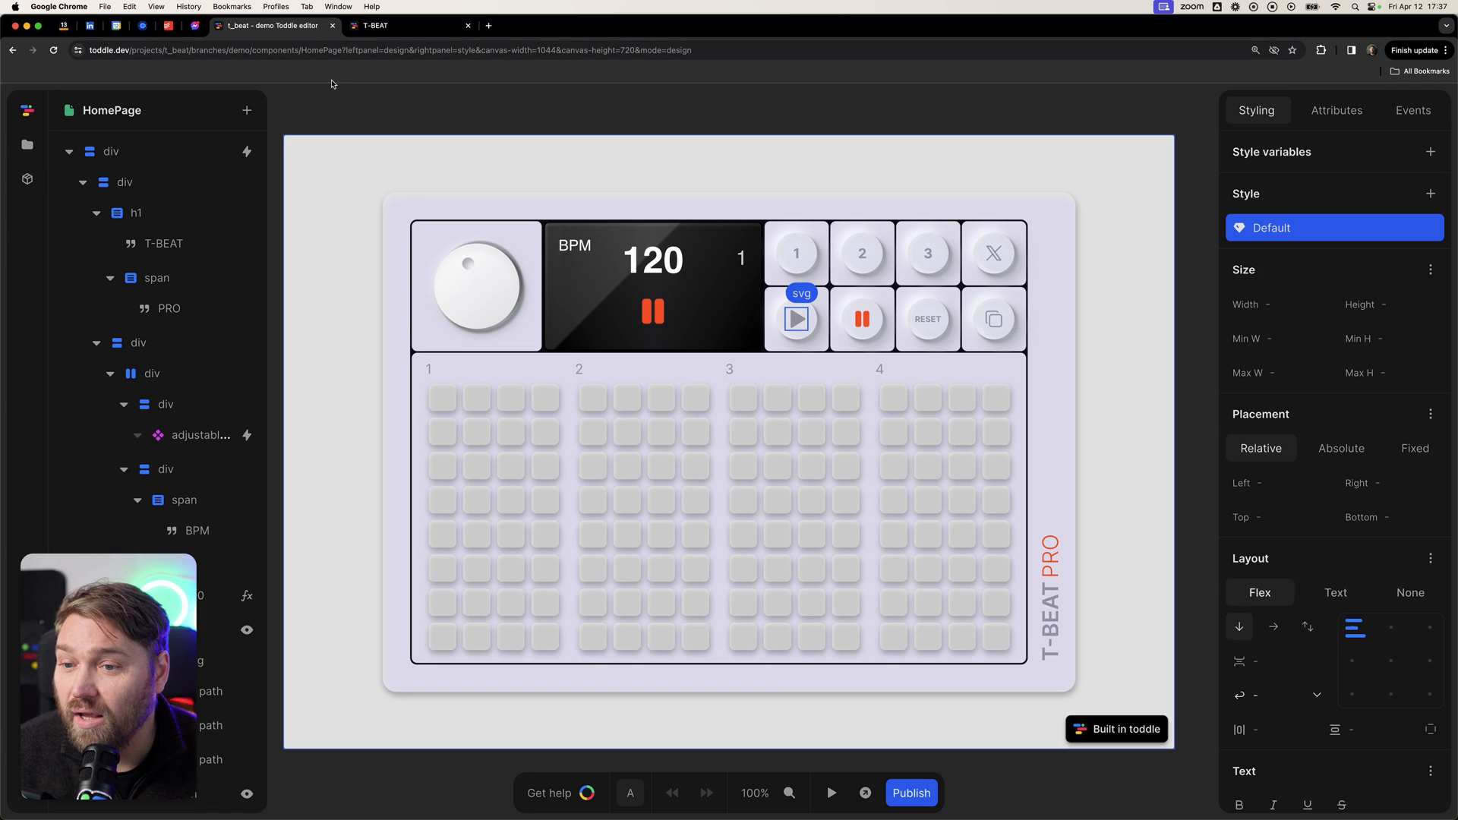
{"action": "left_click", "coordinate": [109, 151]}
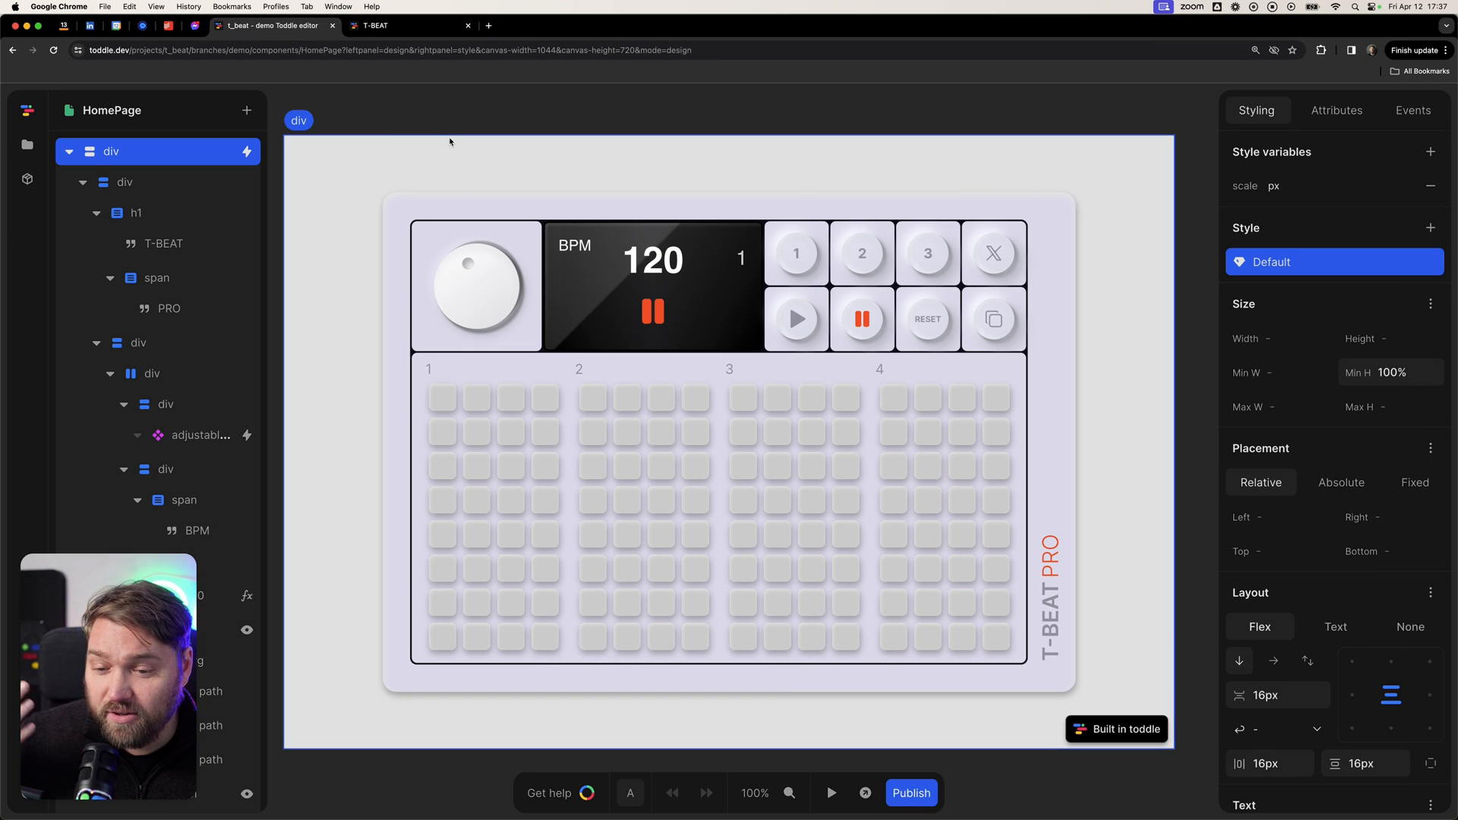
{"action": "mouse_move", "coordinate": [542, 154]}
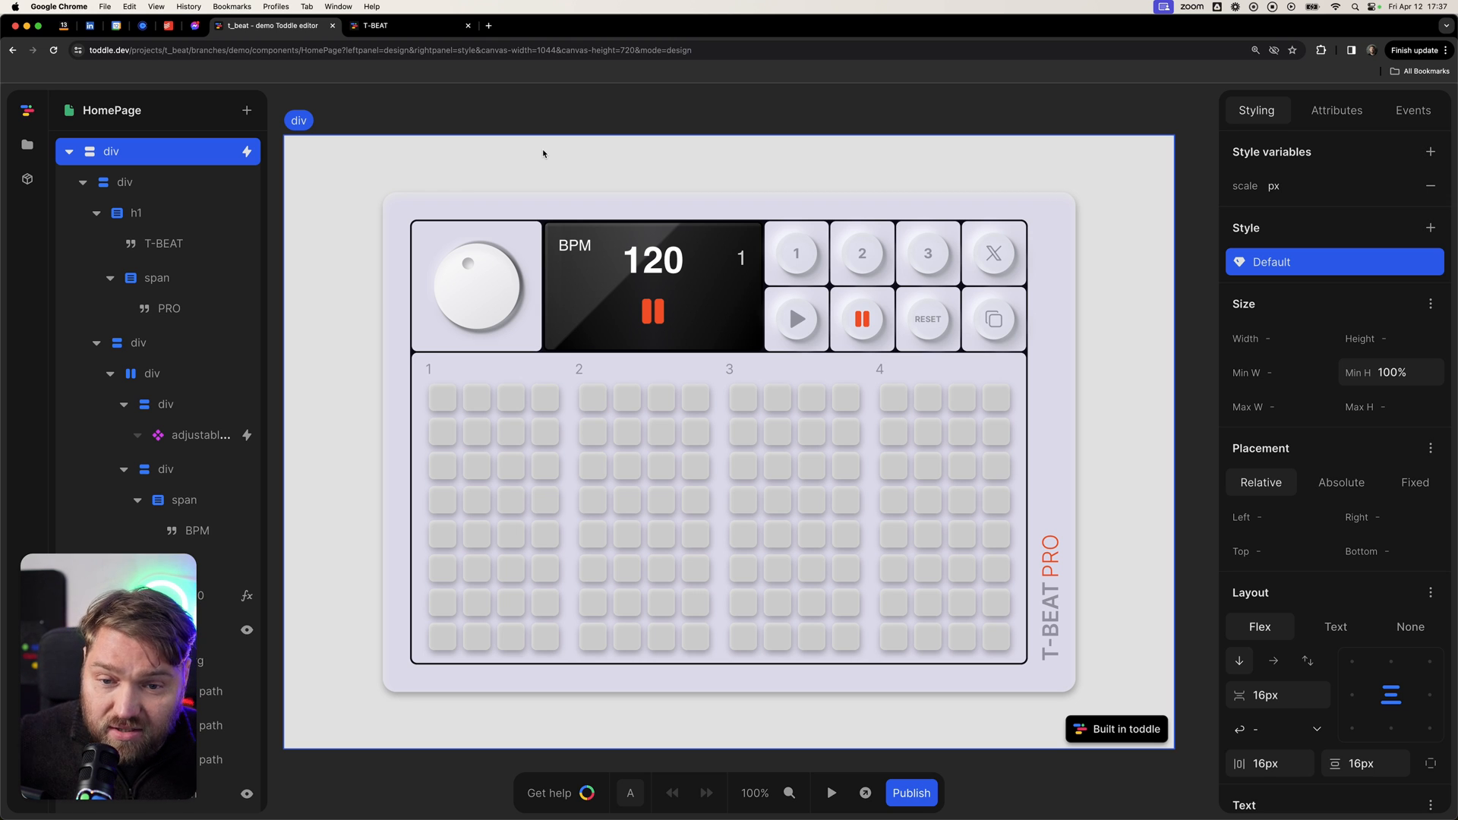
{"action": "mouse_move", "coordinate": [413, 119]}
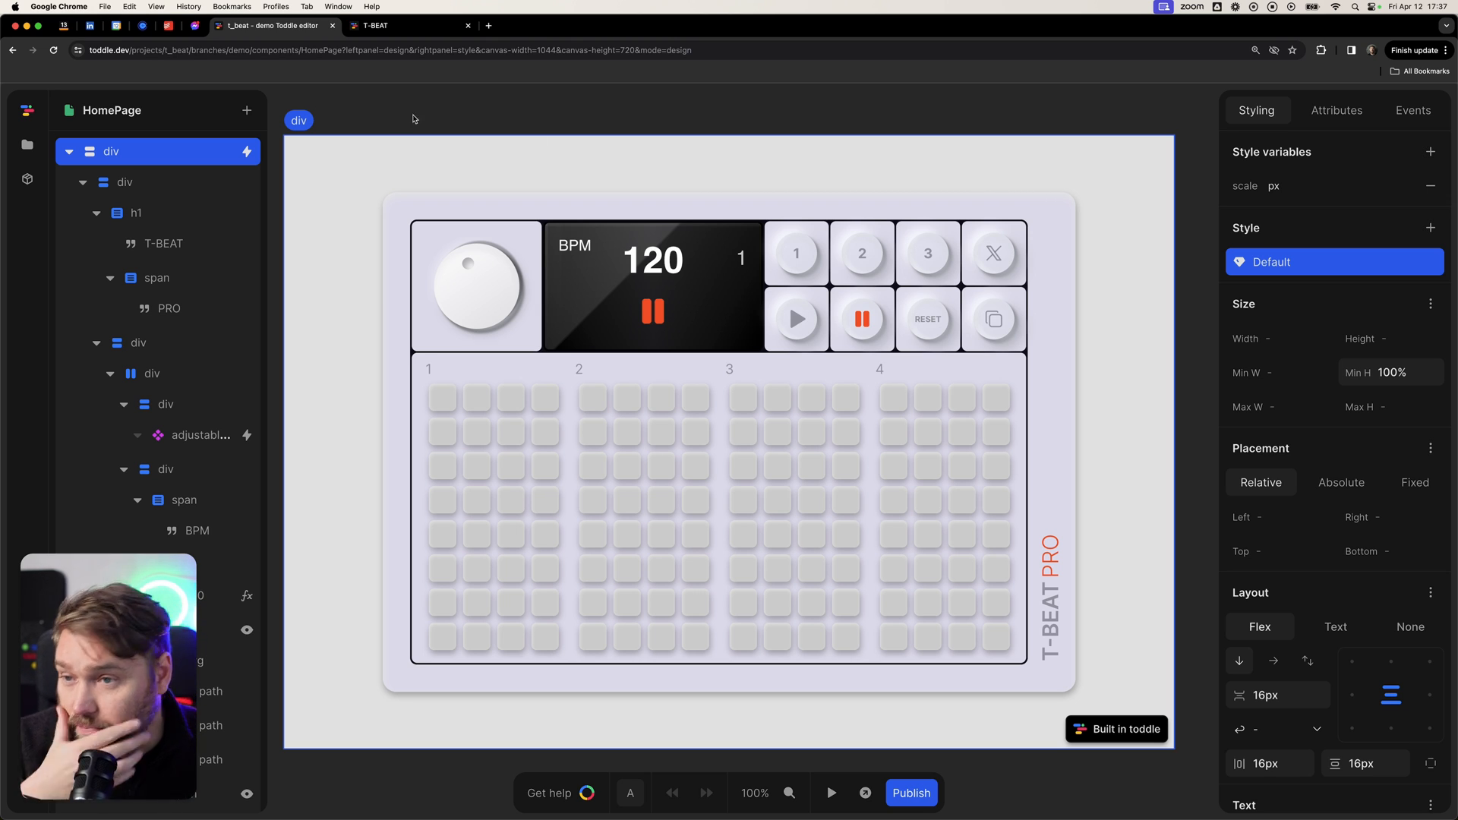
List the installed packages, showing 'built in toddle' and 'Web media'.
{"action": "left_click", "coordinate": [27, 179]}
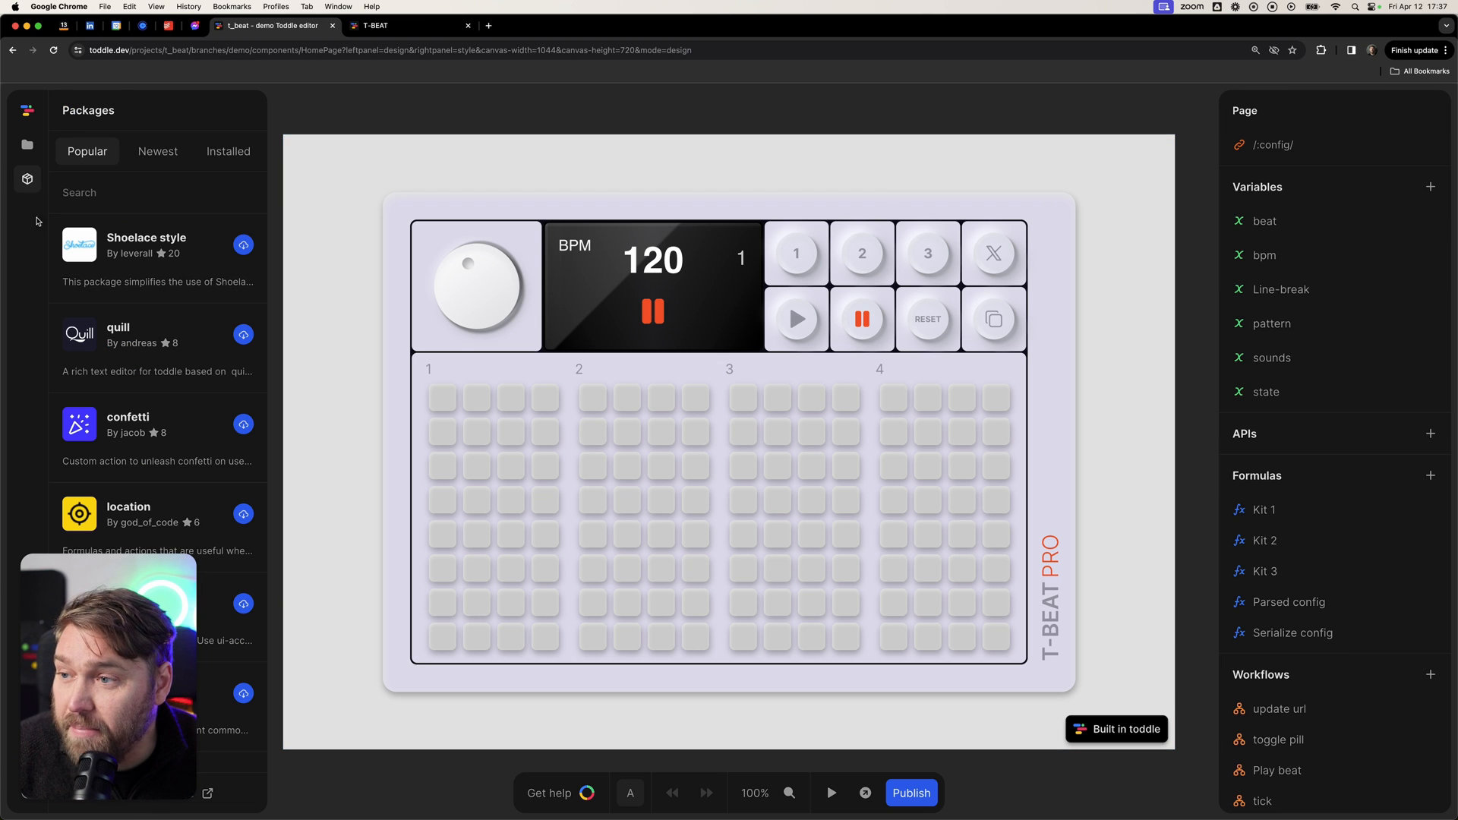
{"action": "left_click", "coordinate": [228, 150]}
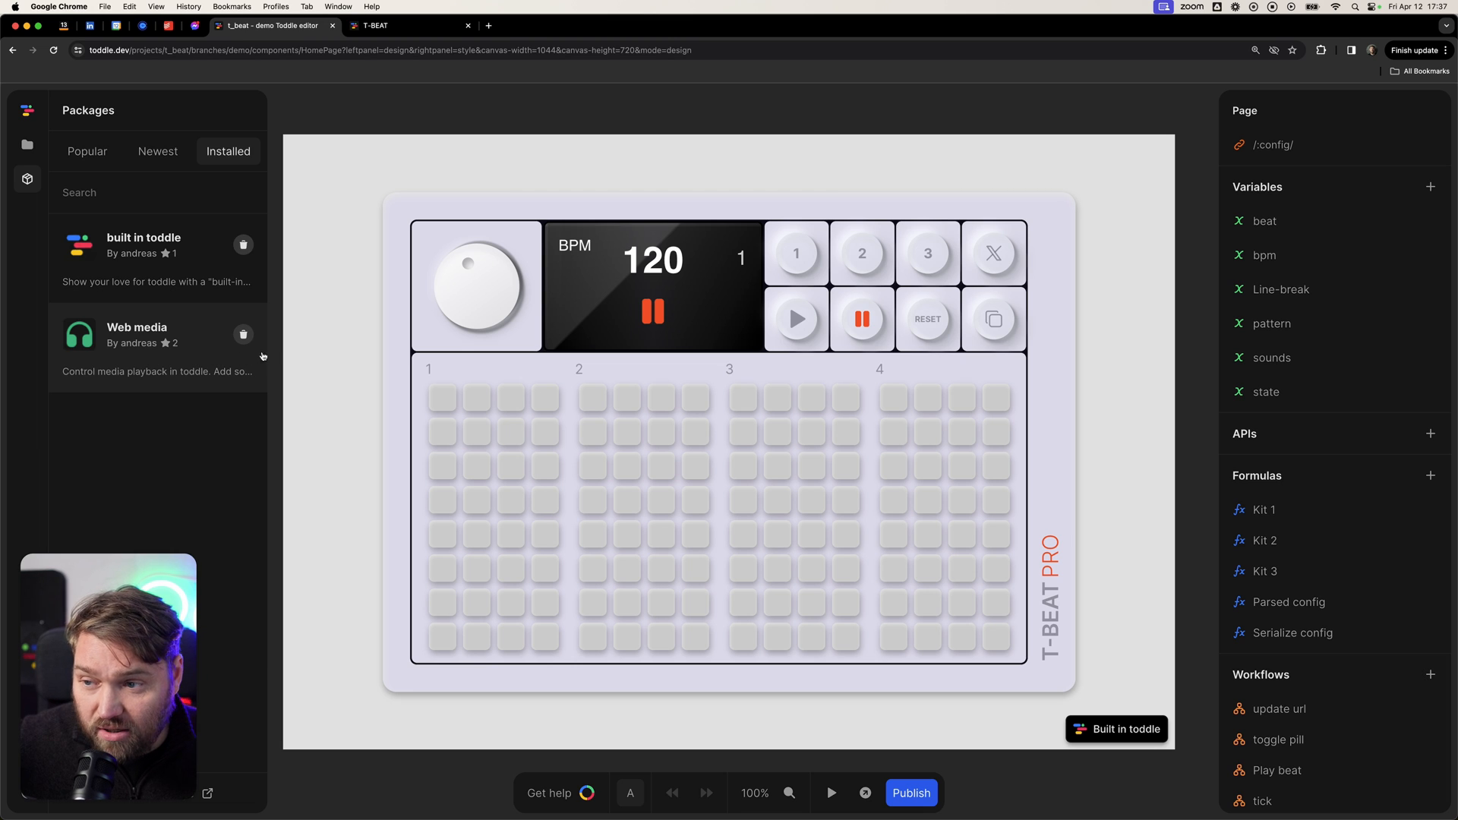
{"action": "mouse_move", "coordinate": [144, 369]}
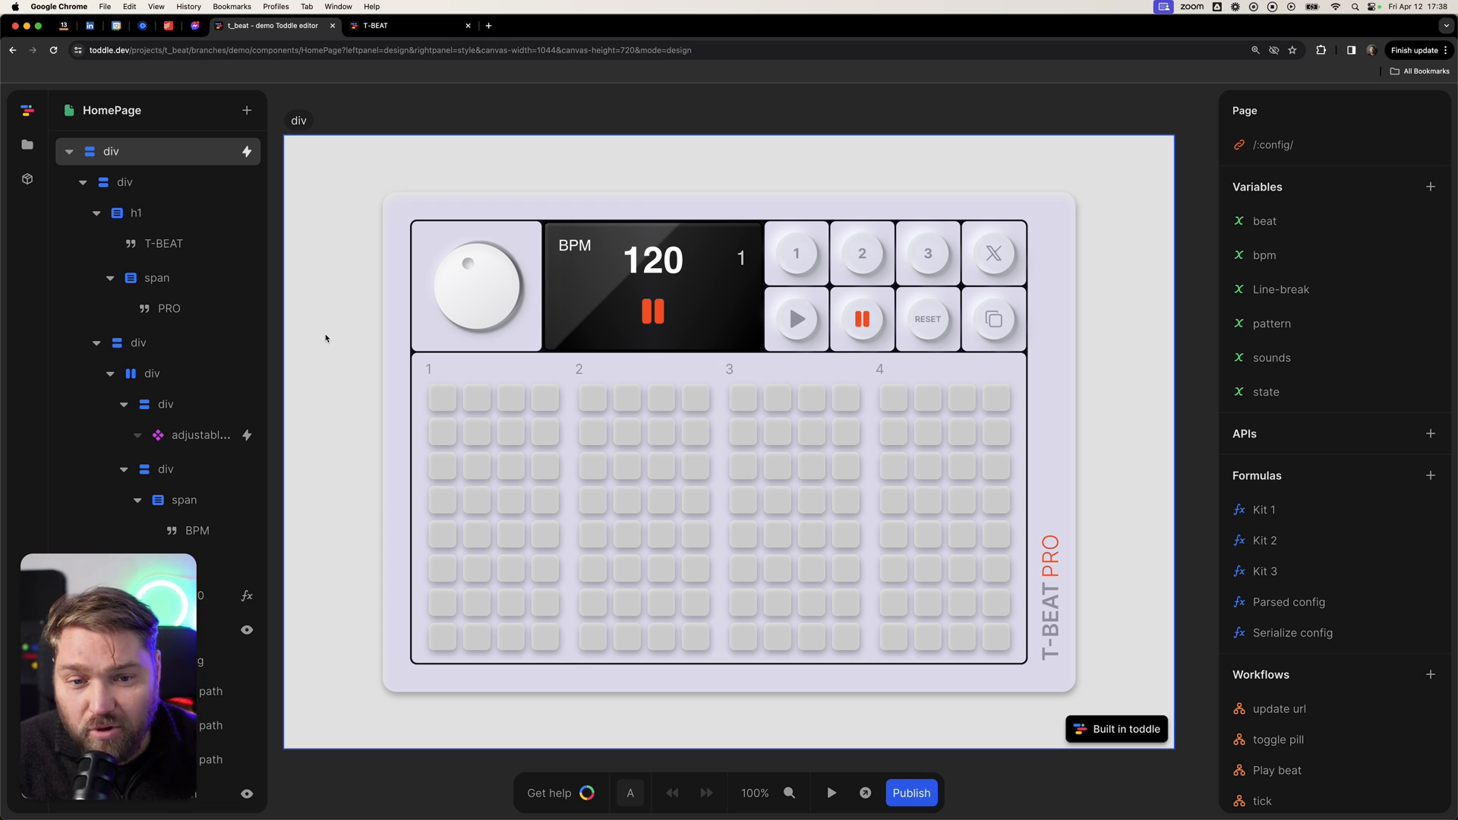
Select the root div, then the inner sequencer container with its 811px width variant.
{"action": "left_click", "coordinate": [110, 151]}
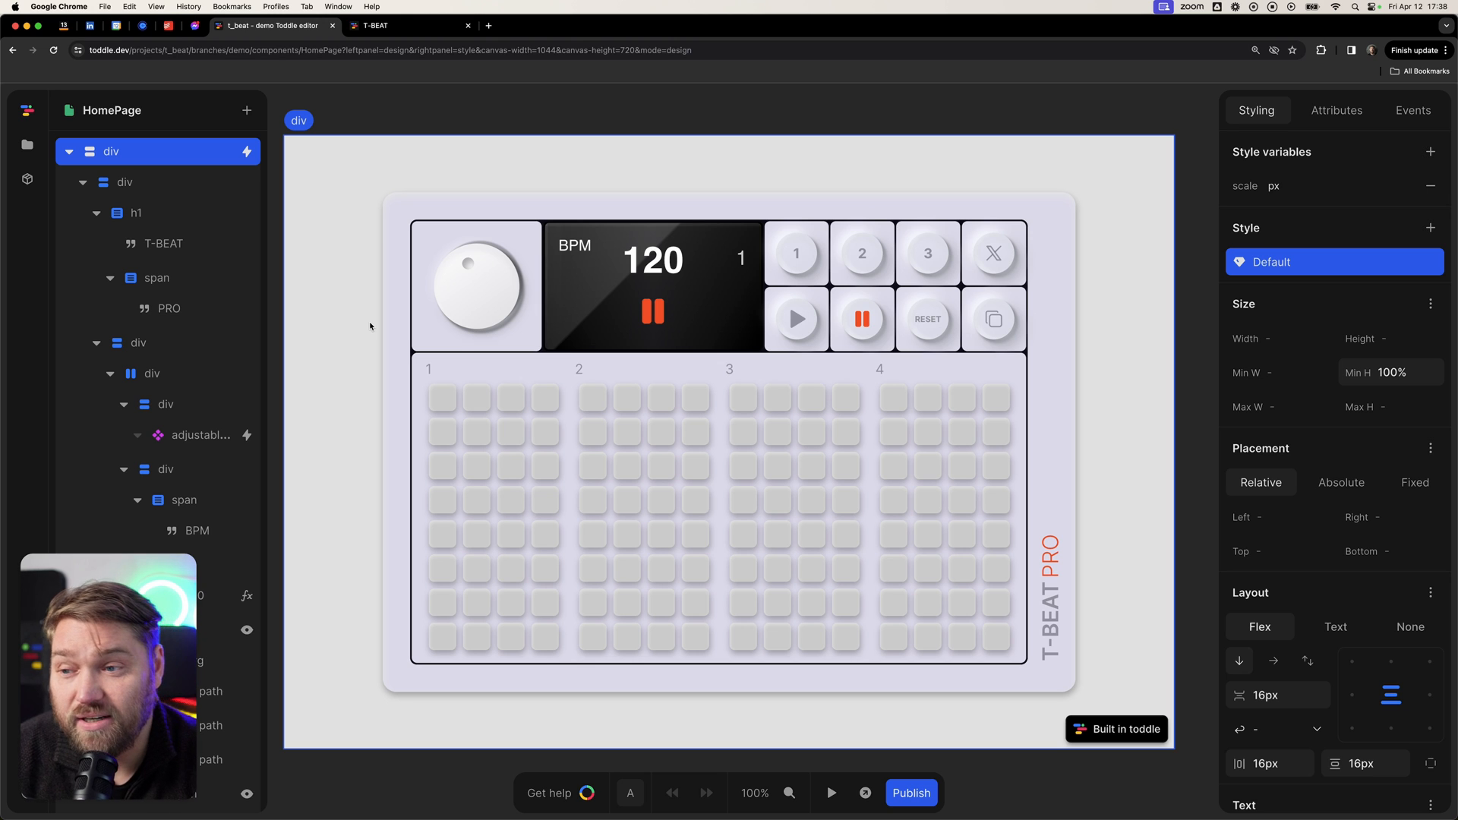
{"action": "left_click", "coordinate": [125, 182]}
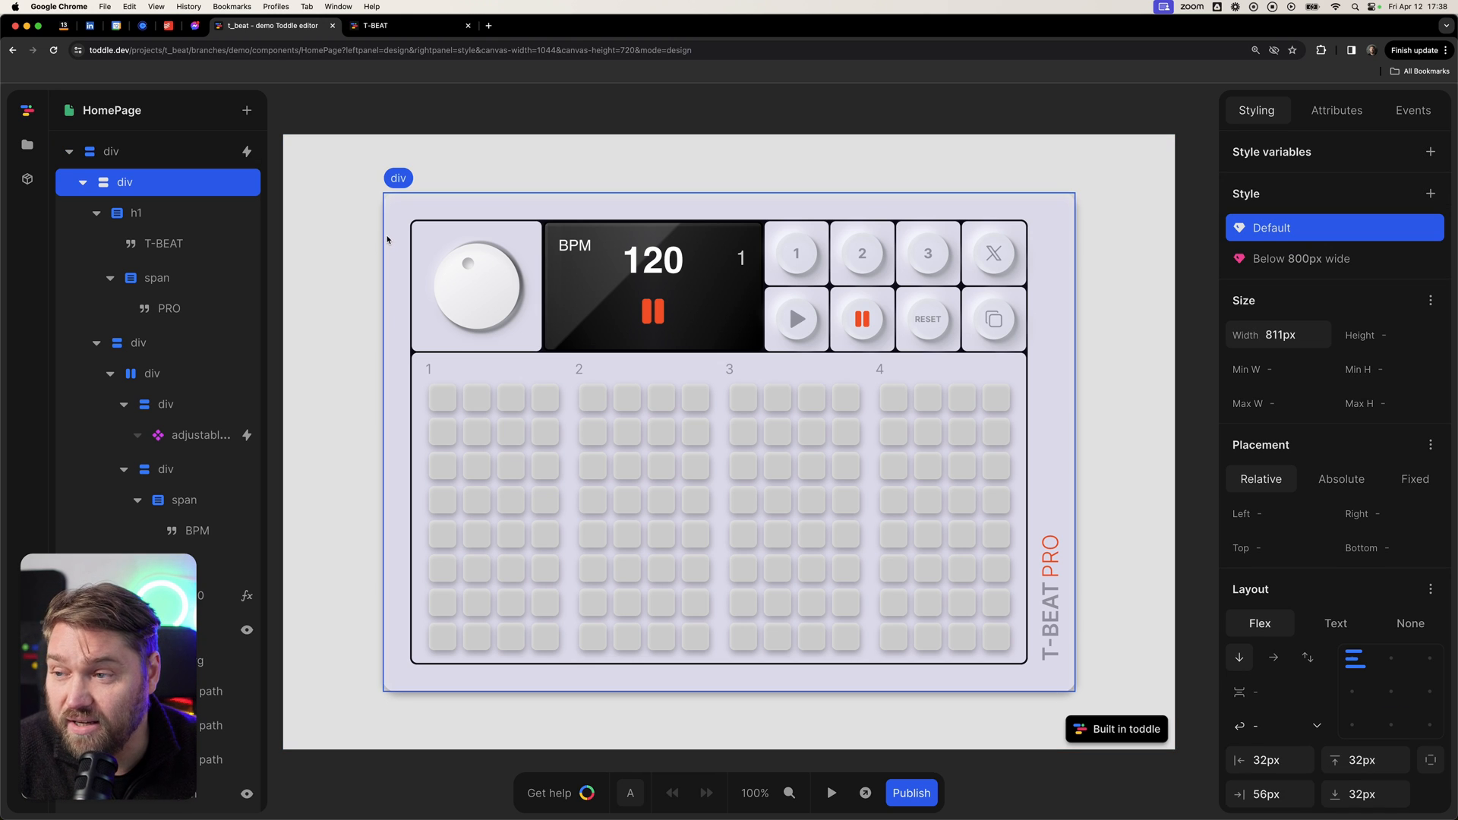
{"action": "mouse_move", "coordinate": [403, 201]}
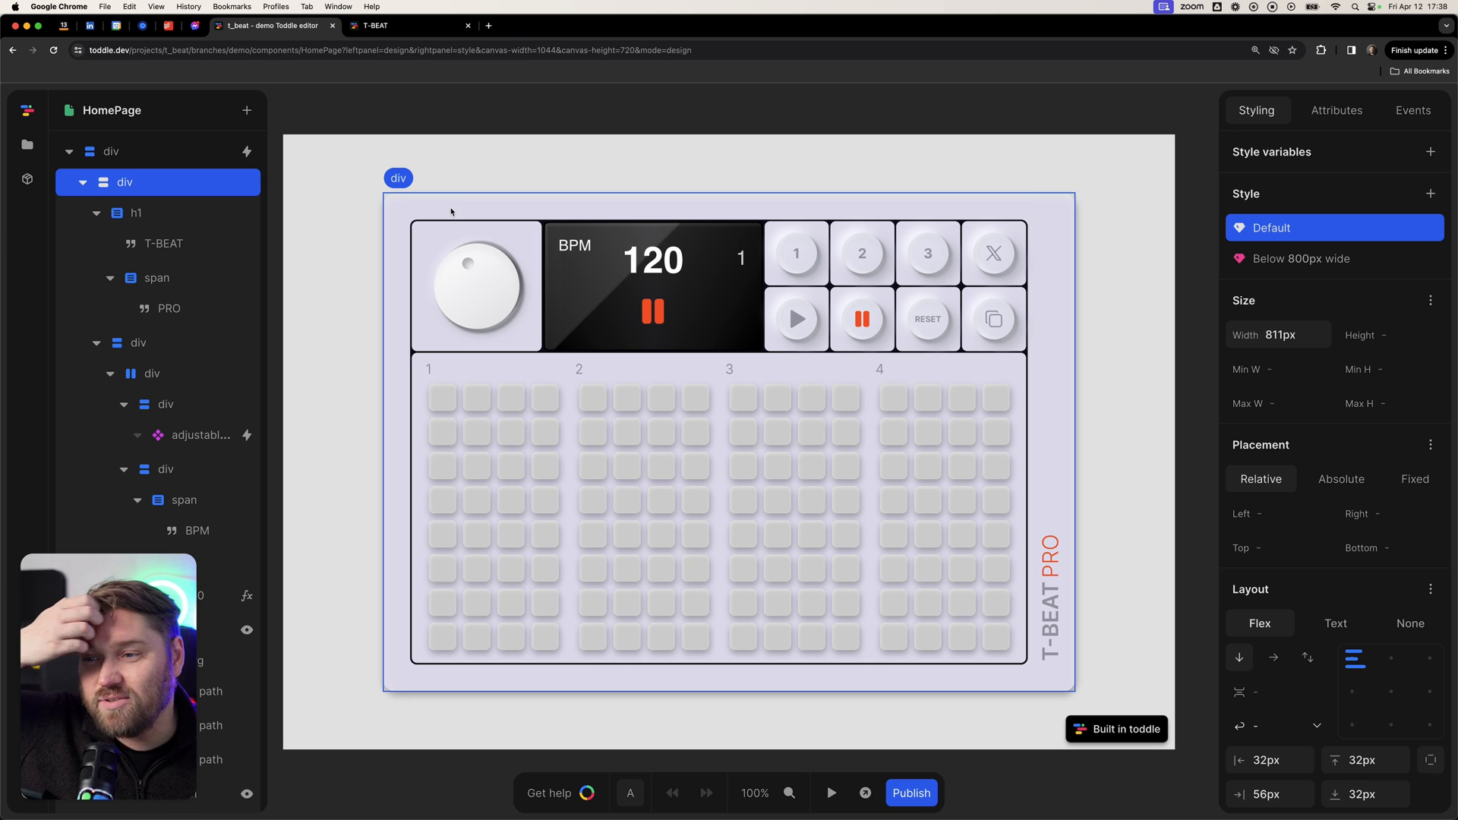
{"action": "mouse_move", "coordinate": [409, 221]}
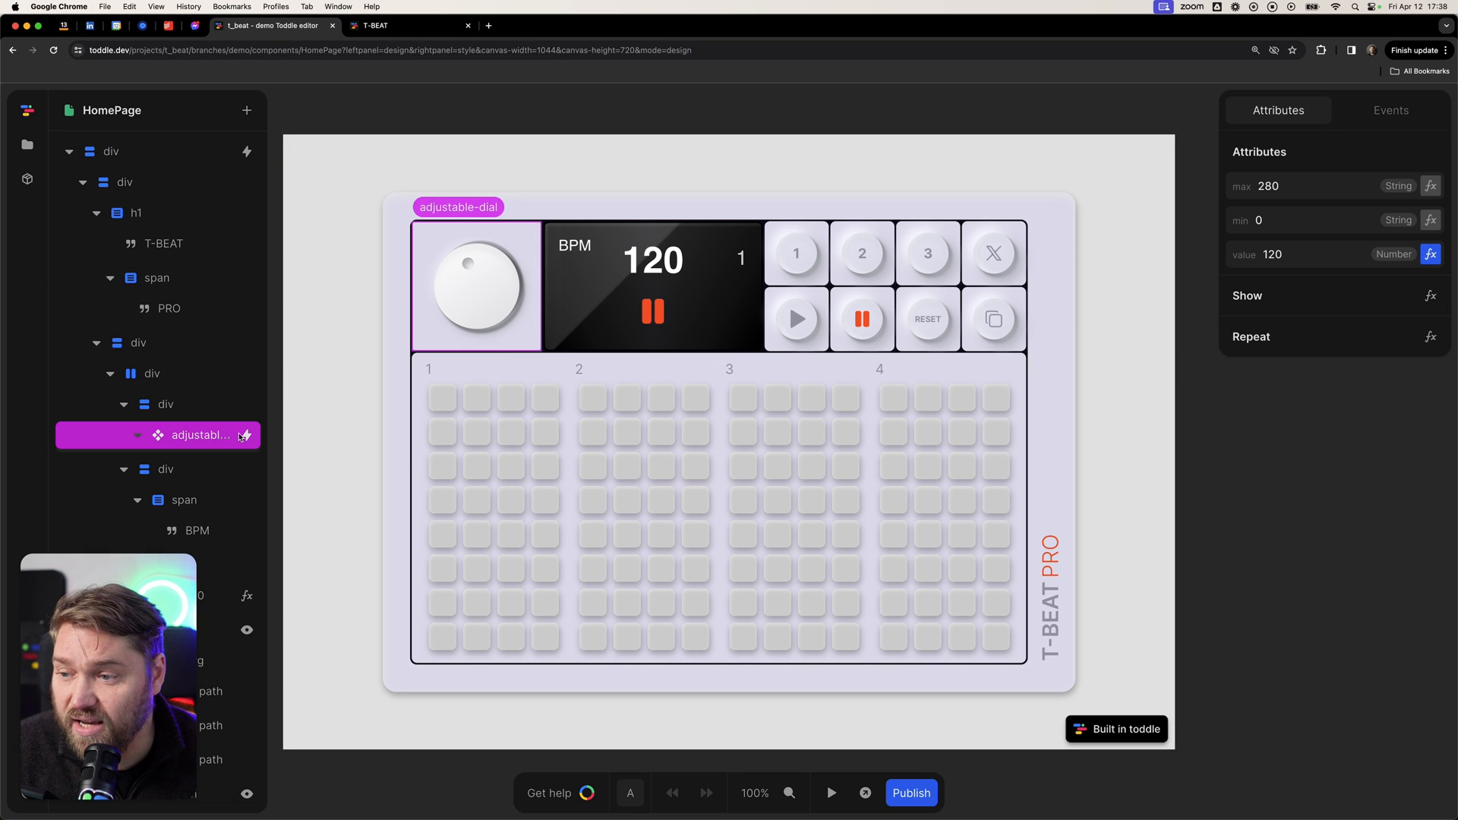
Open the adjustable-dial component and select its knob element, then its root element.
{"action": "double_click", "coordinate": [199, 435]}
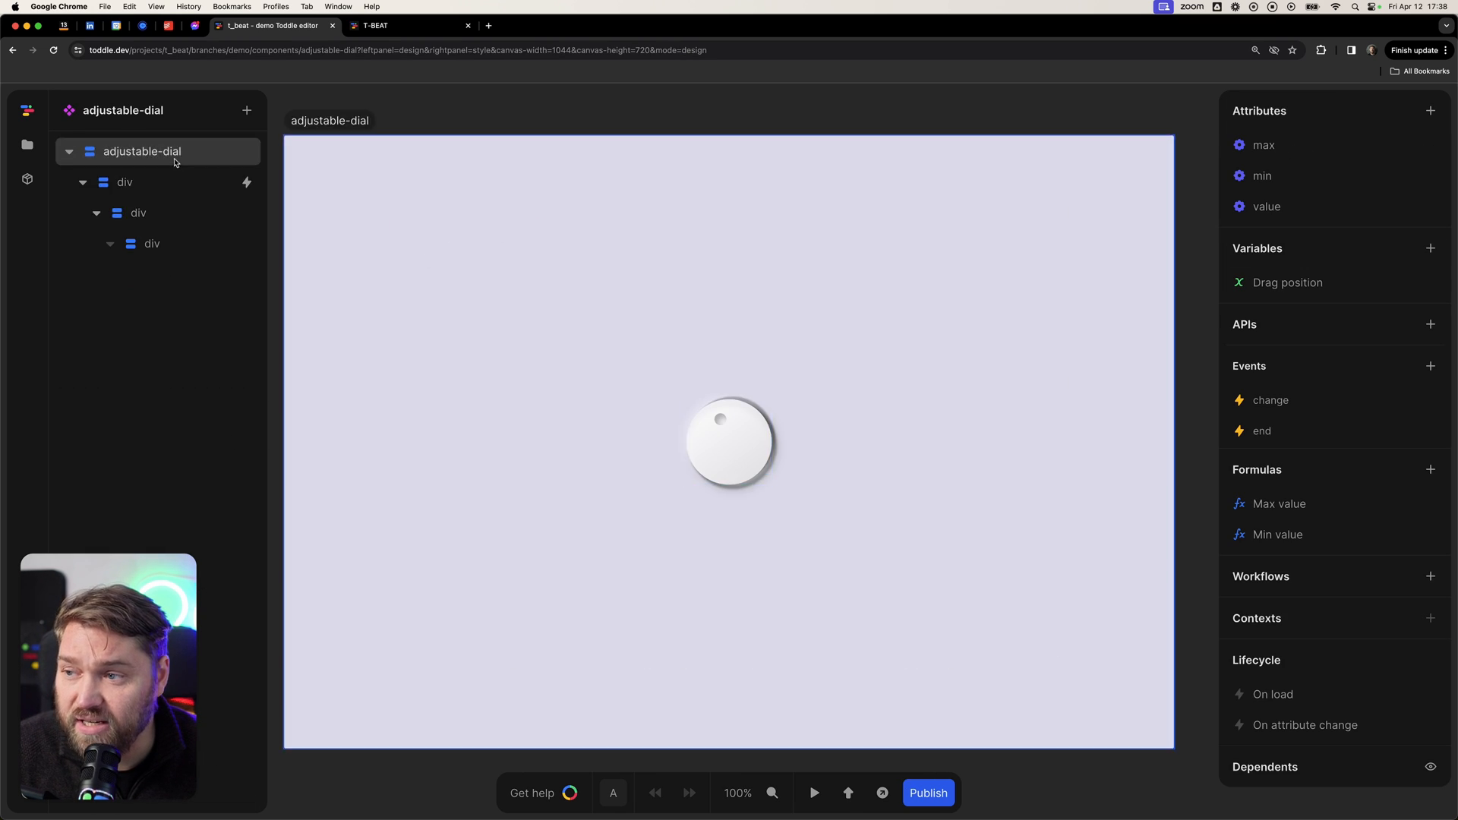
{"action": "left_click", "coordinate": [152, 243]}
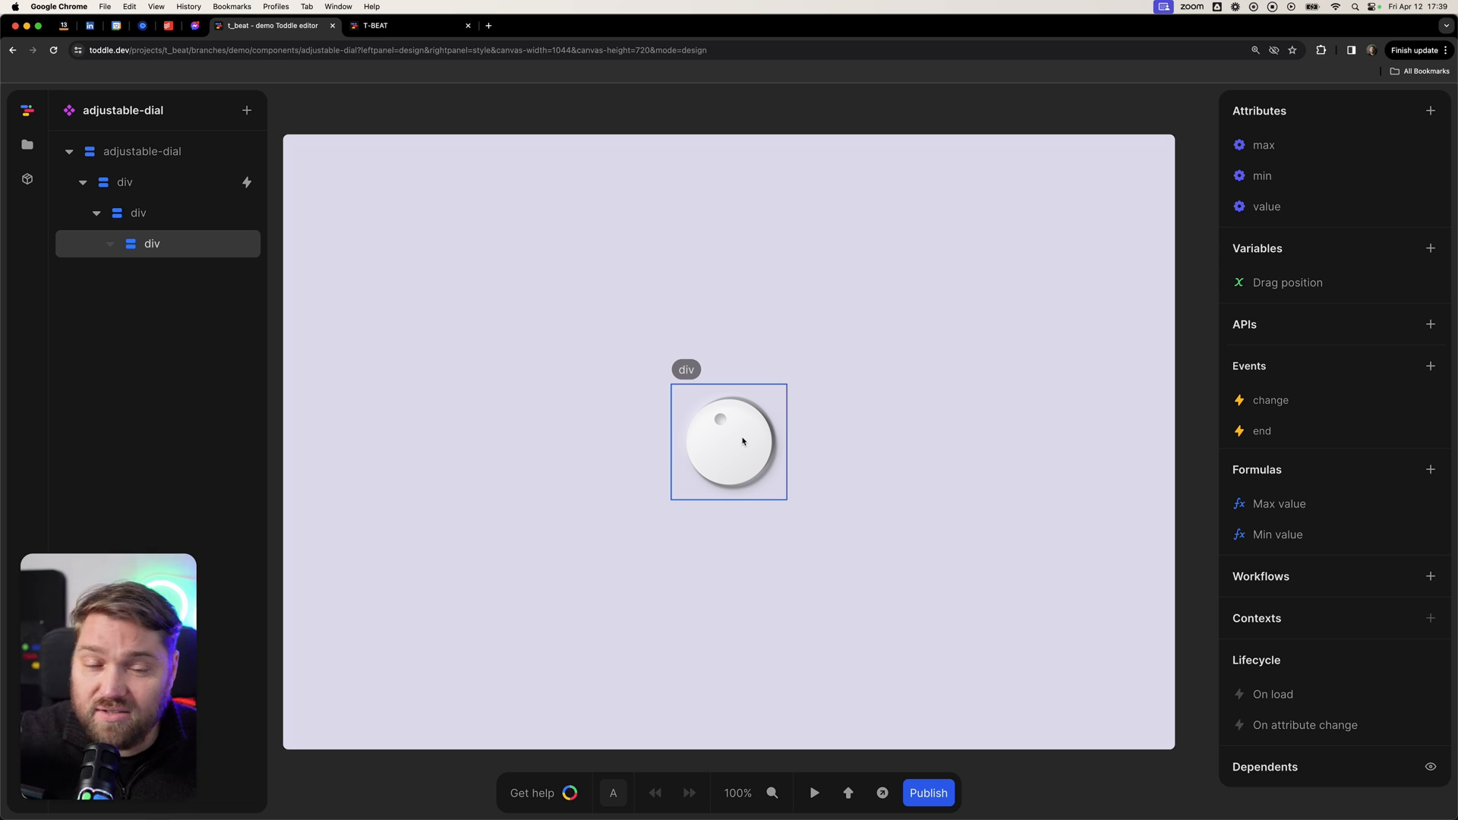
{"action": "left_click", "coordinate": [141, 150]}
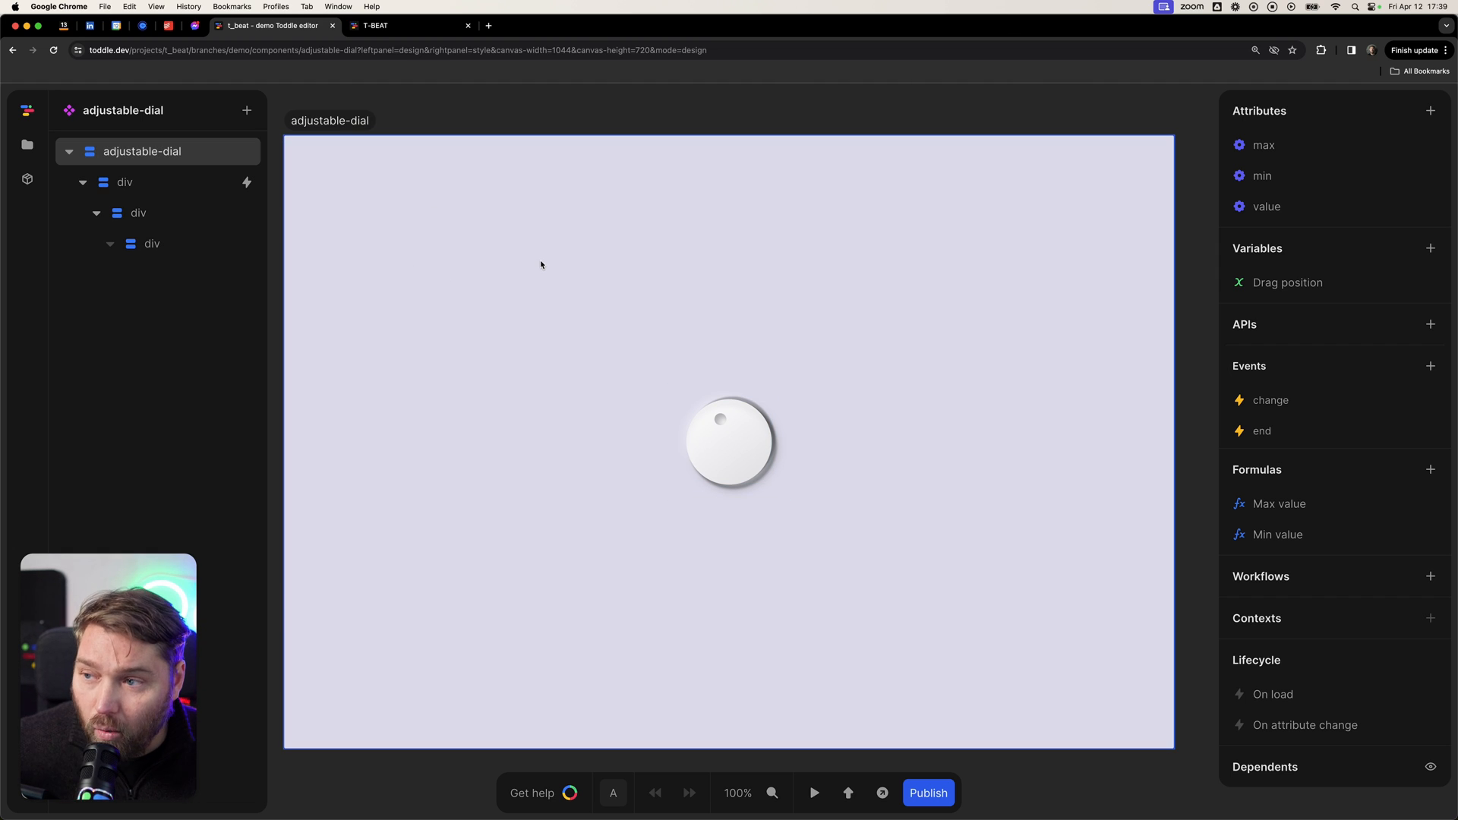
Return to HomePage, select the adjustable-dial, then the third single-button's inner span.
{"action": "left_click", "coordinate": [28, 145]}
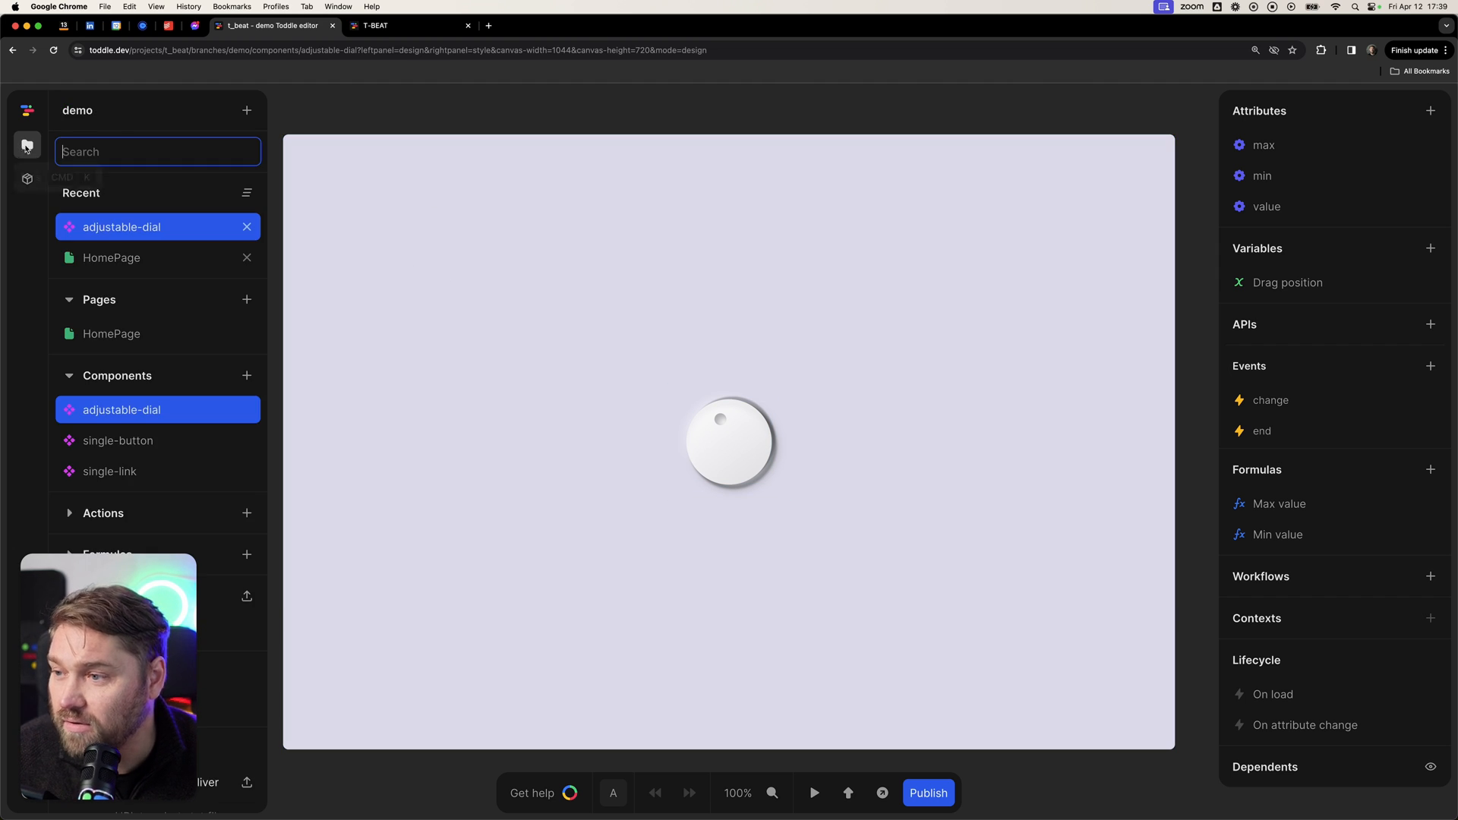
{"action": "left_click", "coordinate": [111, 333]}
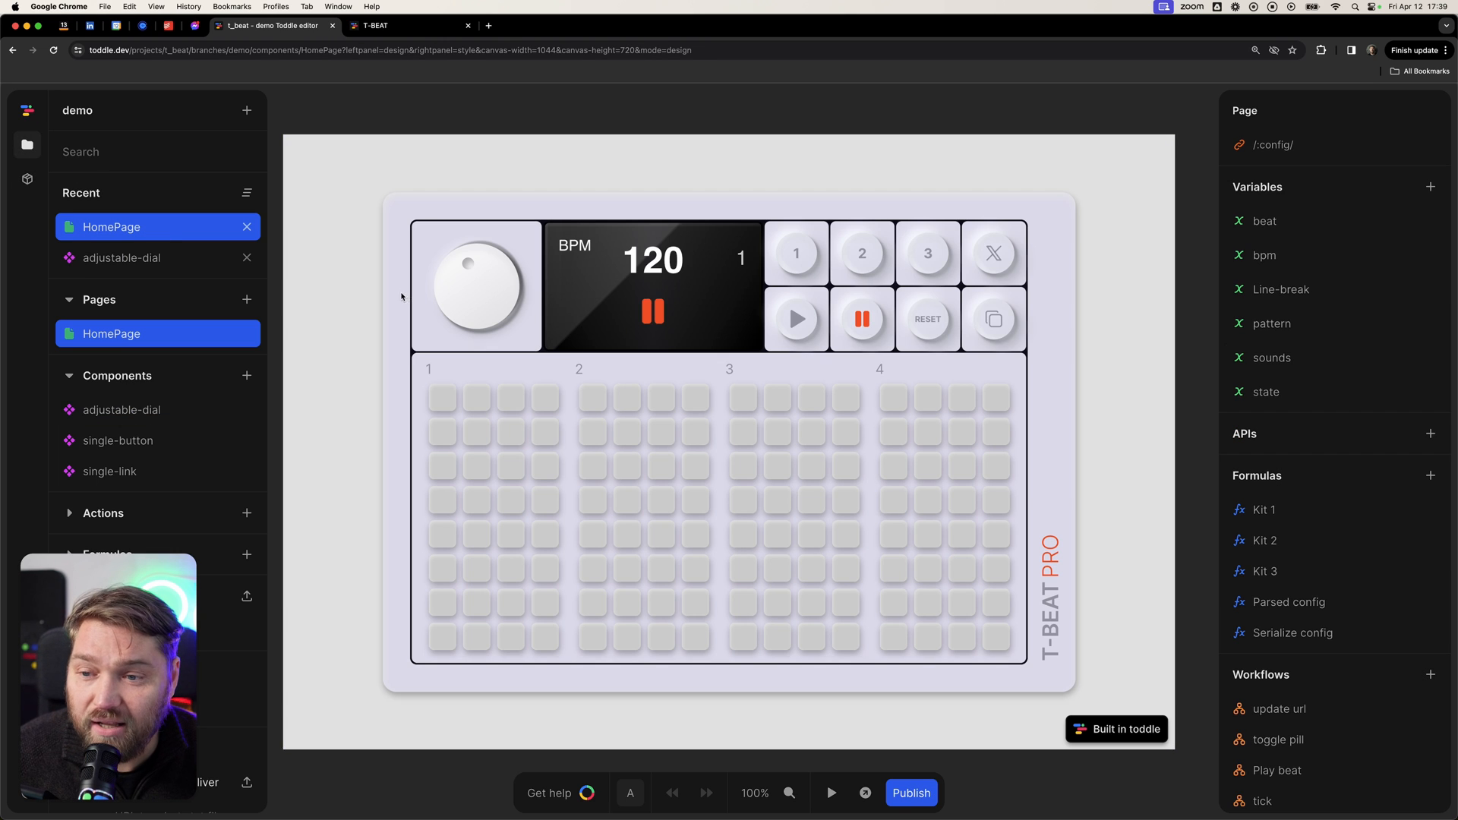
{"action": "left_click", "coordinate": [476, 286]}
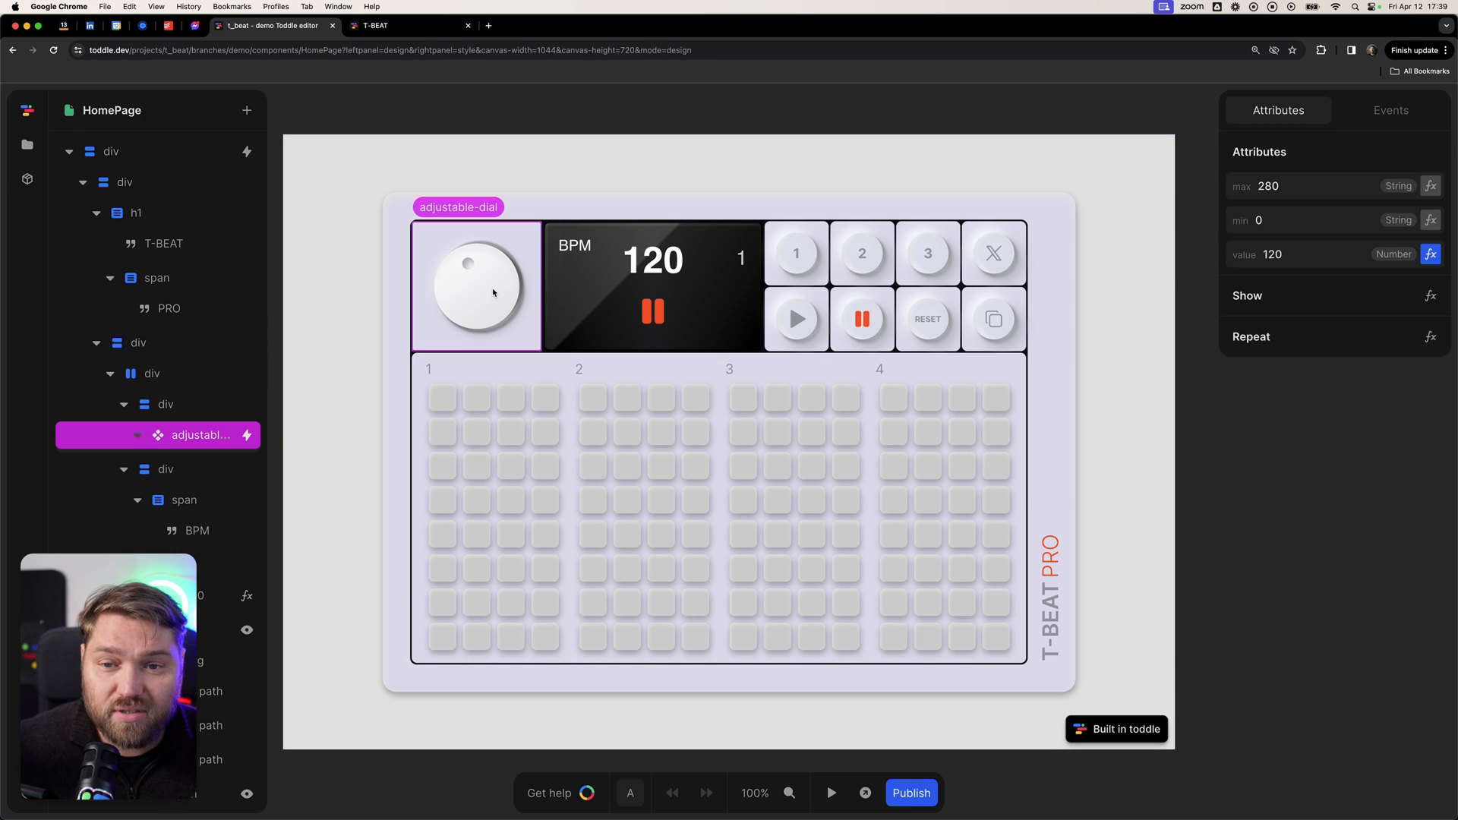
{"action": "mouse_move", "coordinate": [452, 316]}
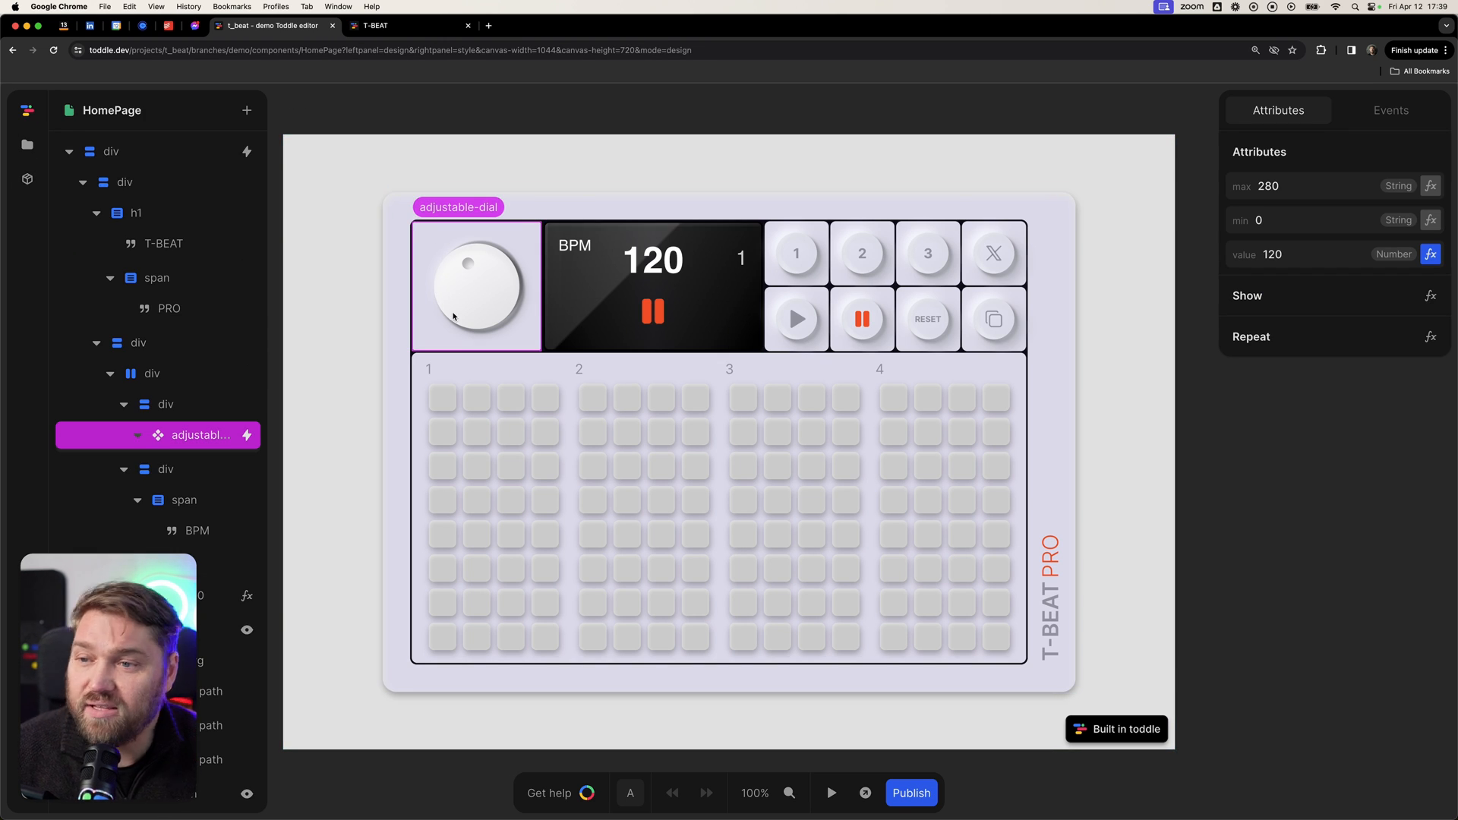
{"action": "left_click", "coordinate": [860, 253]}
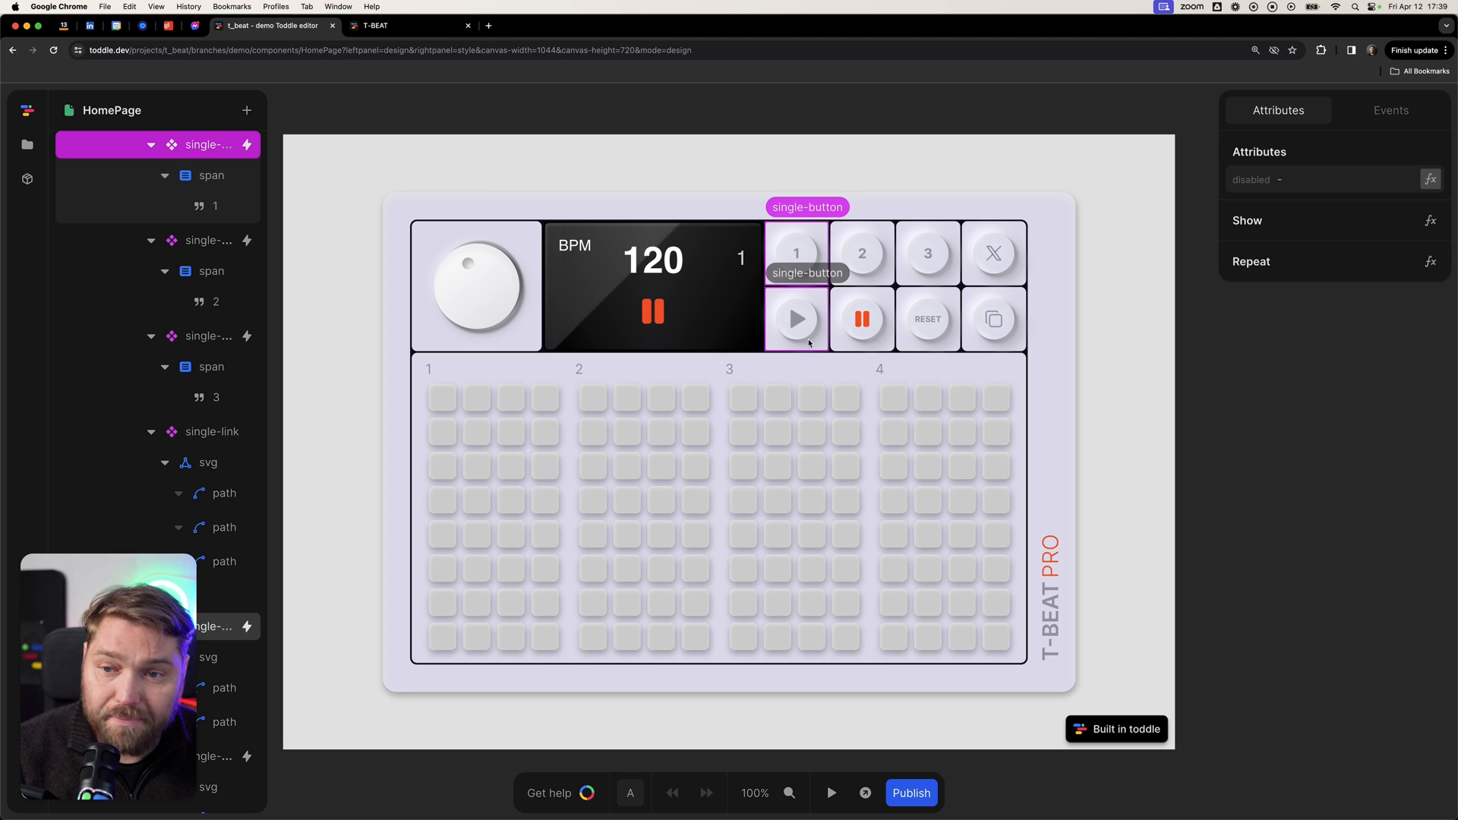
{"action": "mouse_move", "coordinate": [742, 240]}
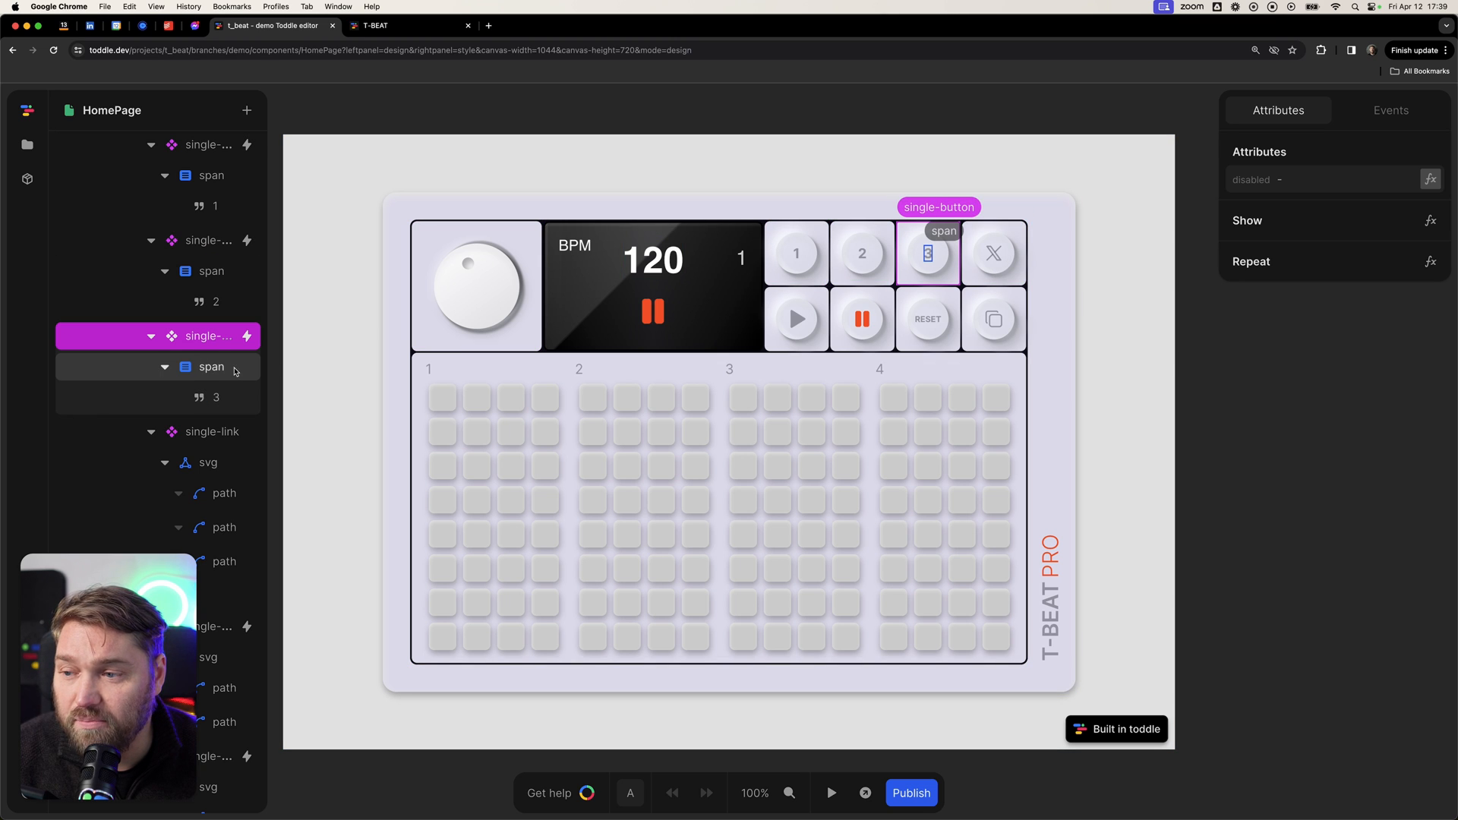
{"action": "left_click", "coordinate": [211, 366]}
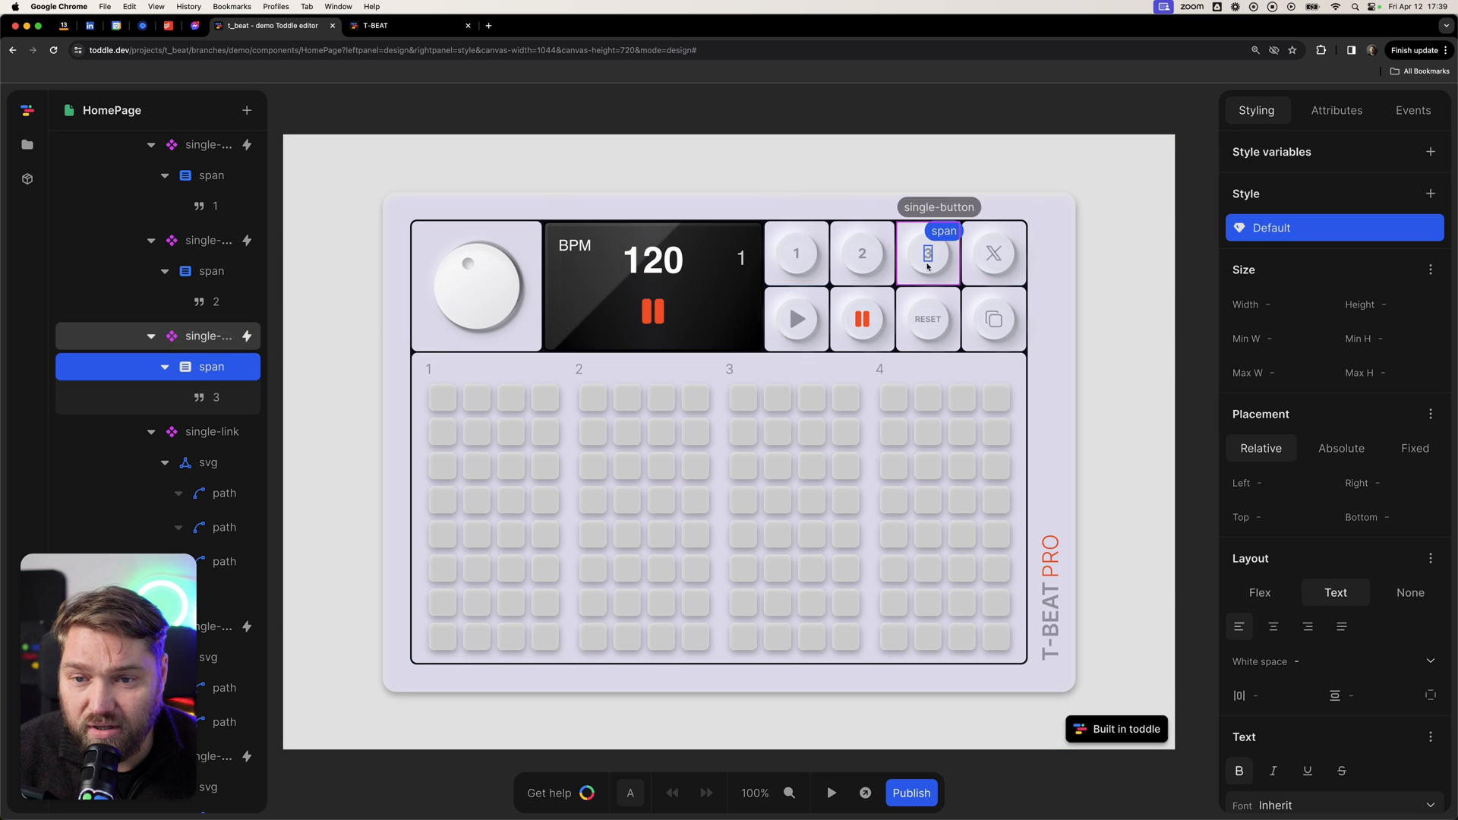
{"action": "mouse_move", "coordinate": [558, 307]}
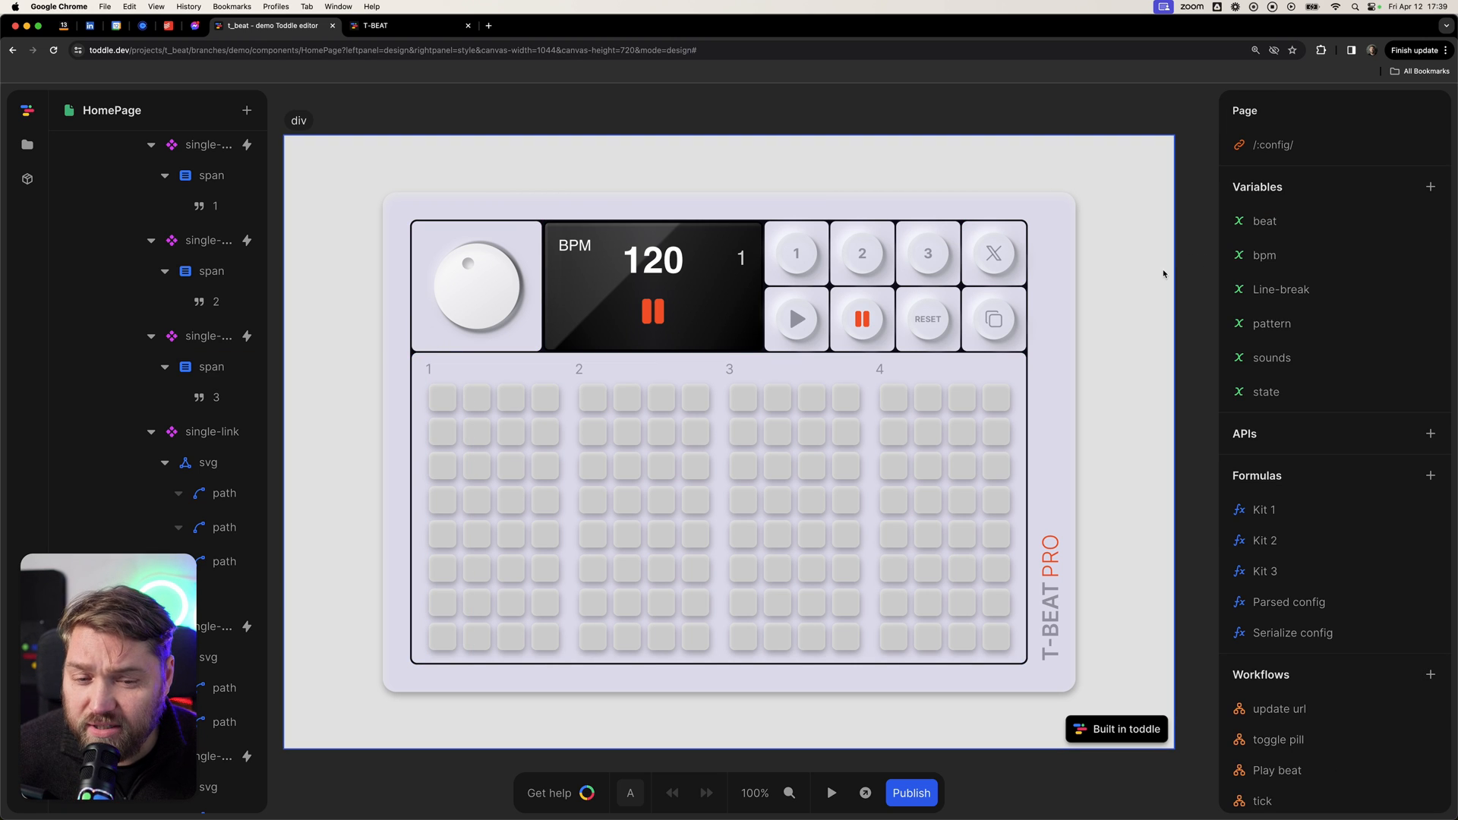
{"action": "scroll", "scroll_direction": "down", "scroll_amount": 3}
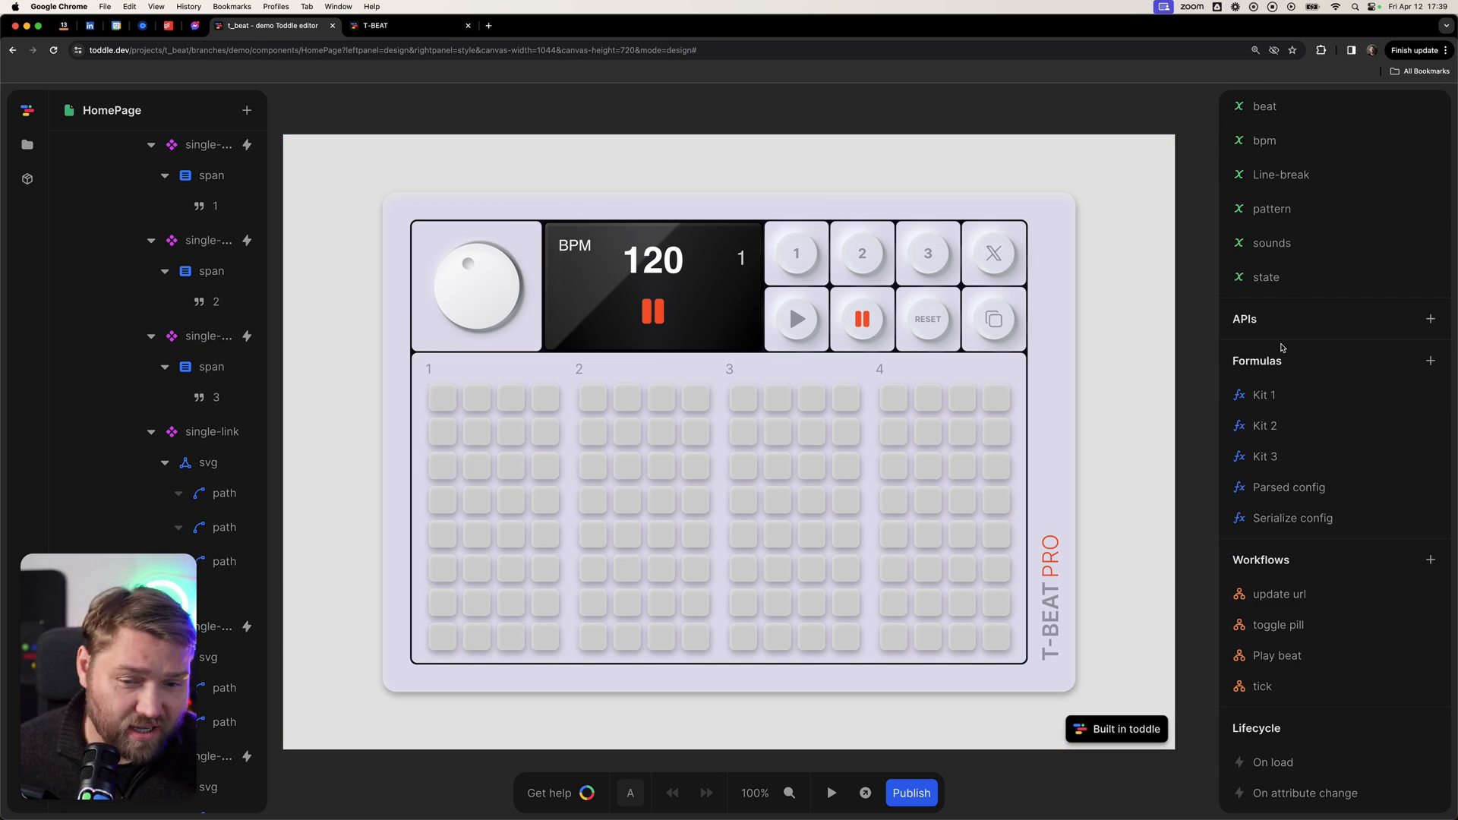
{"action": "mouse_move", "coordinate": [1297, 382]}
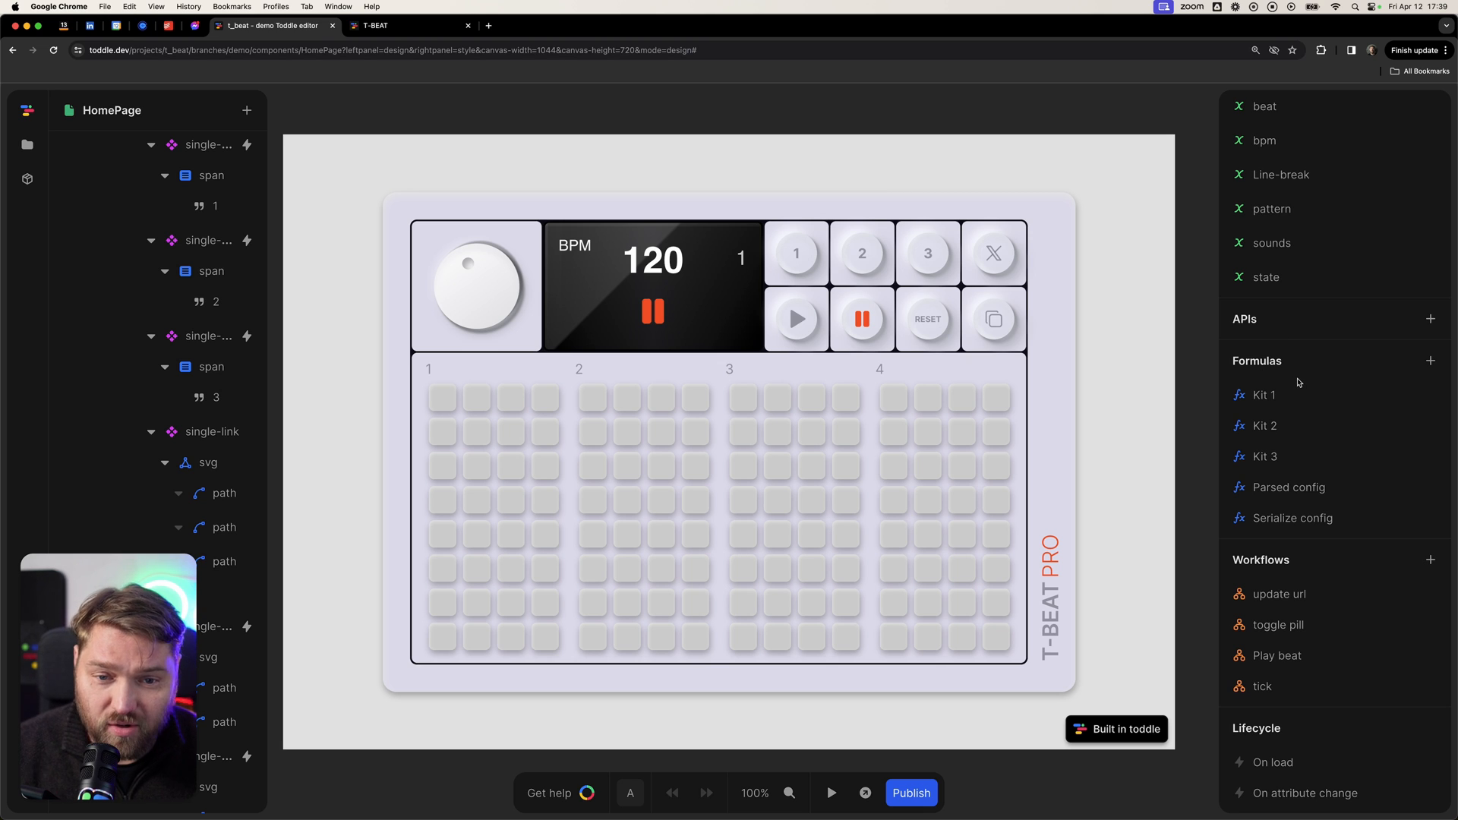
{"action": "mouse_move", "coordinate": [1279, 593]}
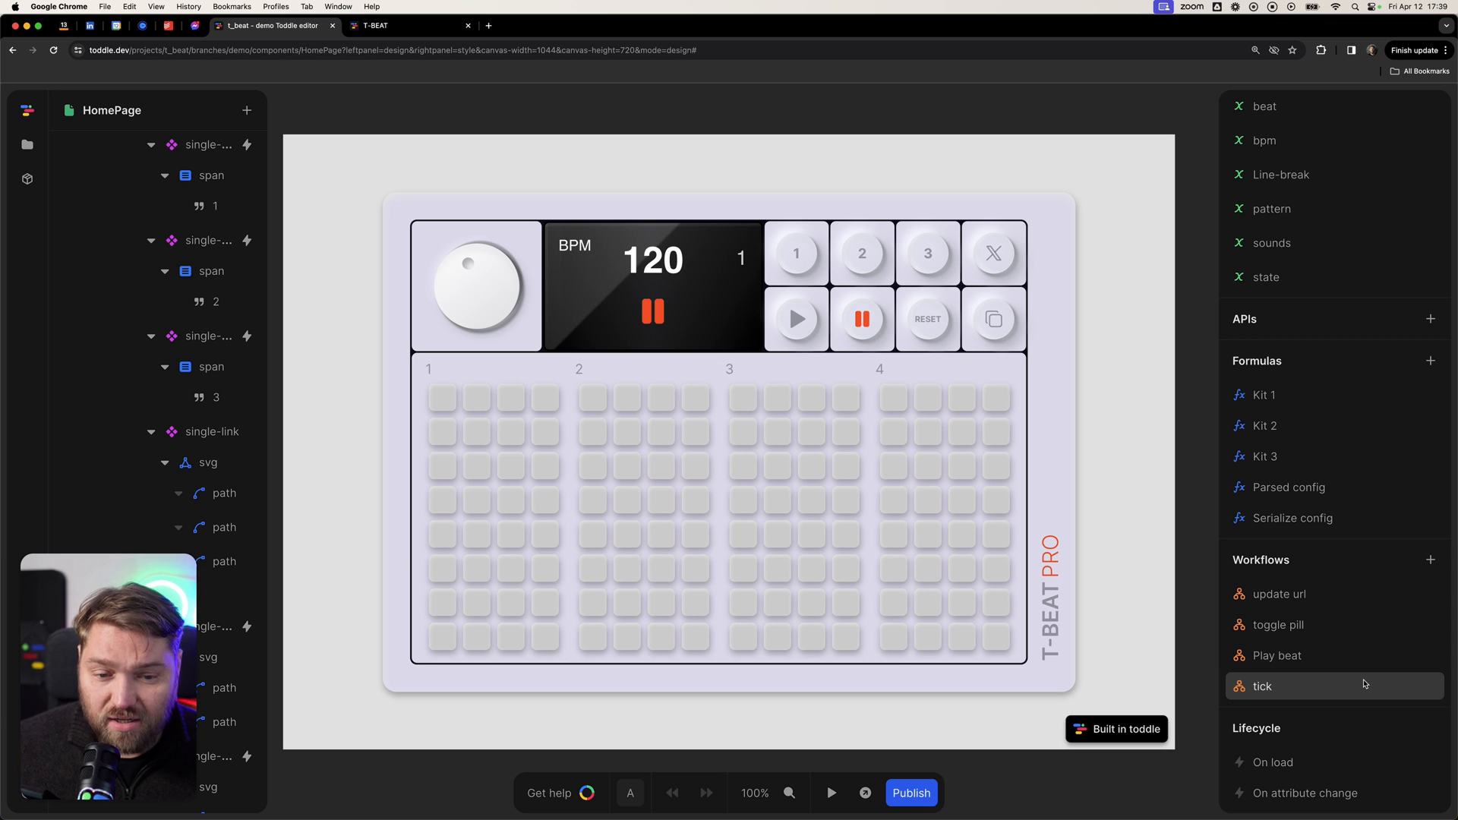
{"action": "left_click", "coordinate": [726, 478]}
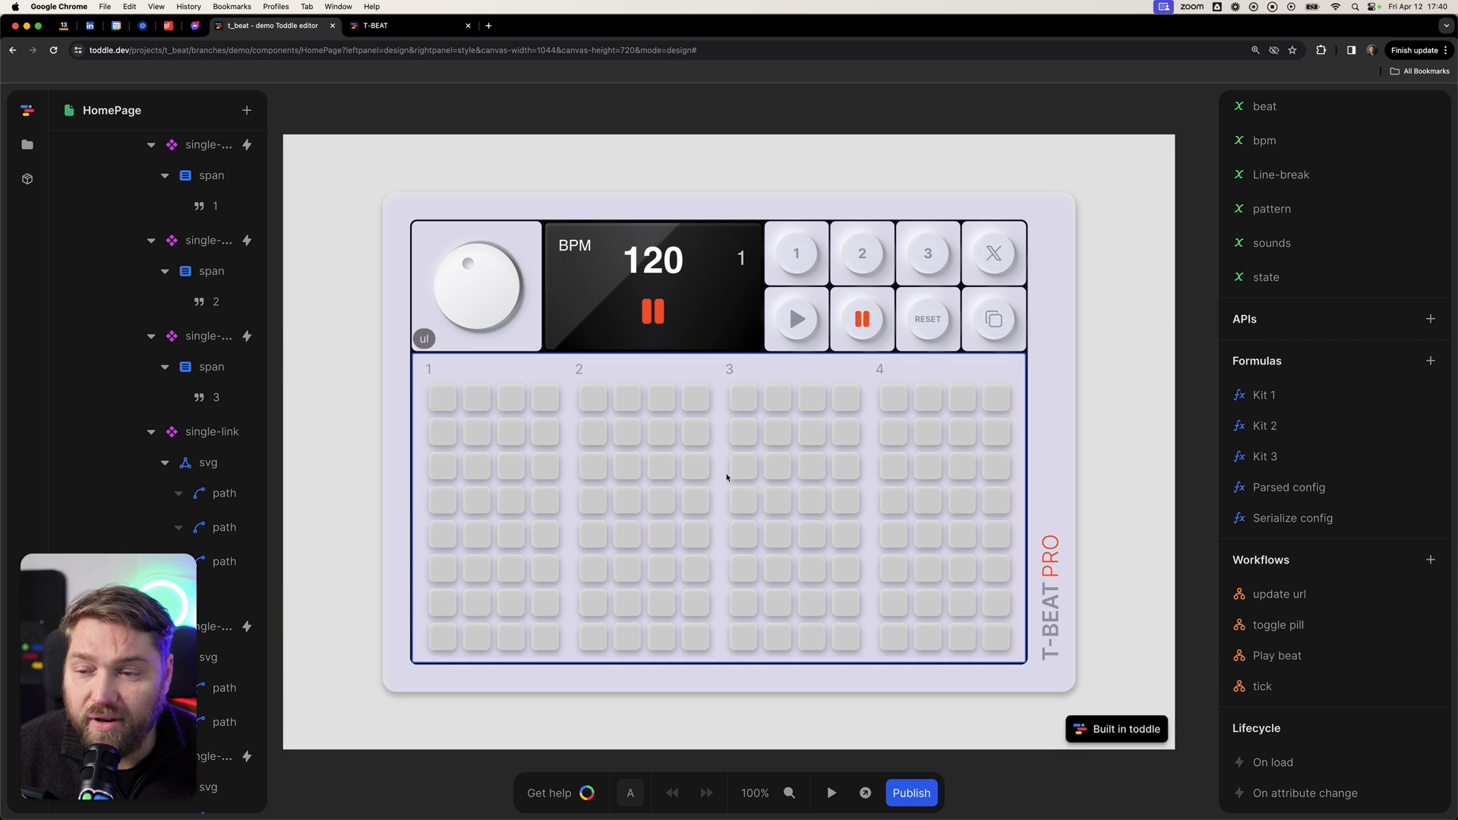
{"action": "mouse_move", "coordinate": [984, 621]}
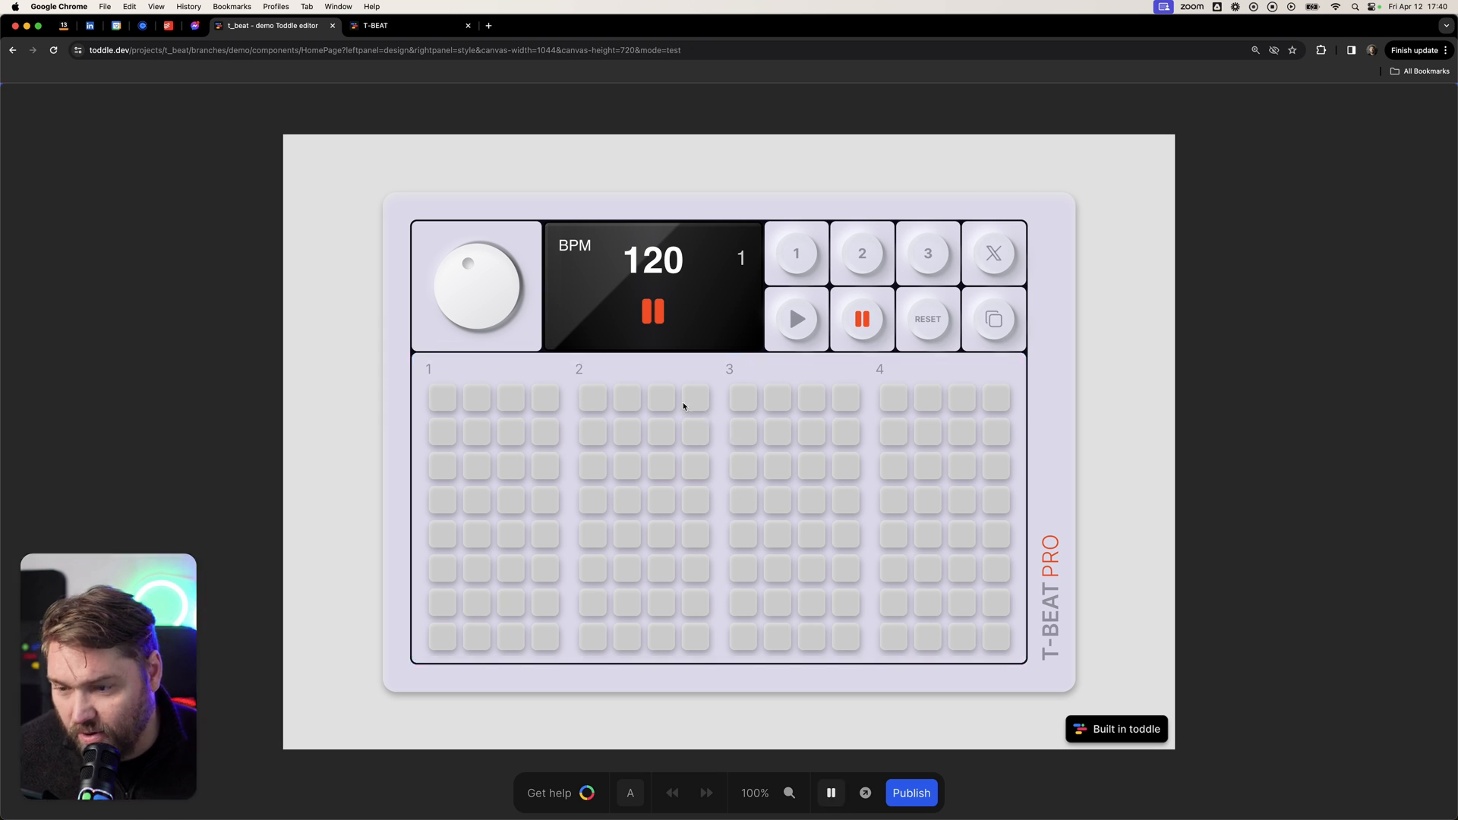
Turn on the first pad in the top row and the bottom row of the grid.
{"action": "left_click", "coordinate": [442, 398]}
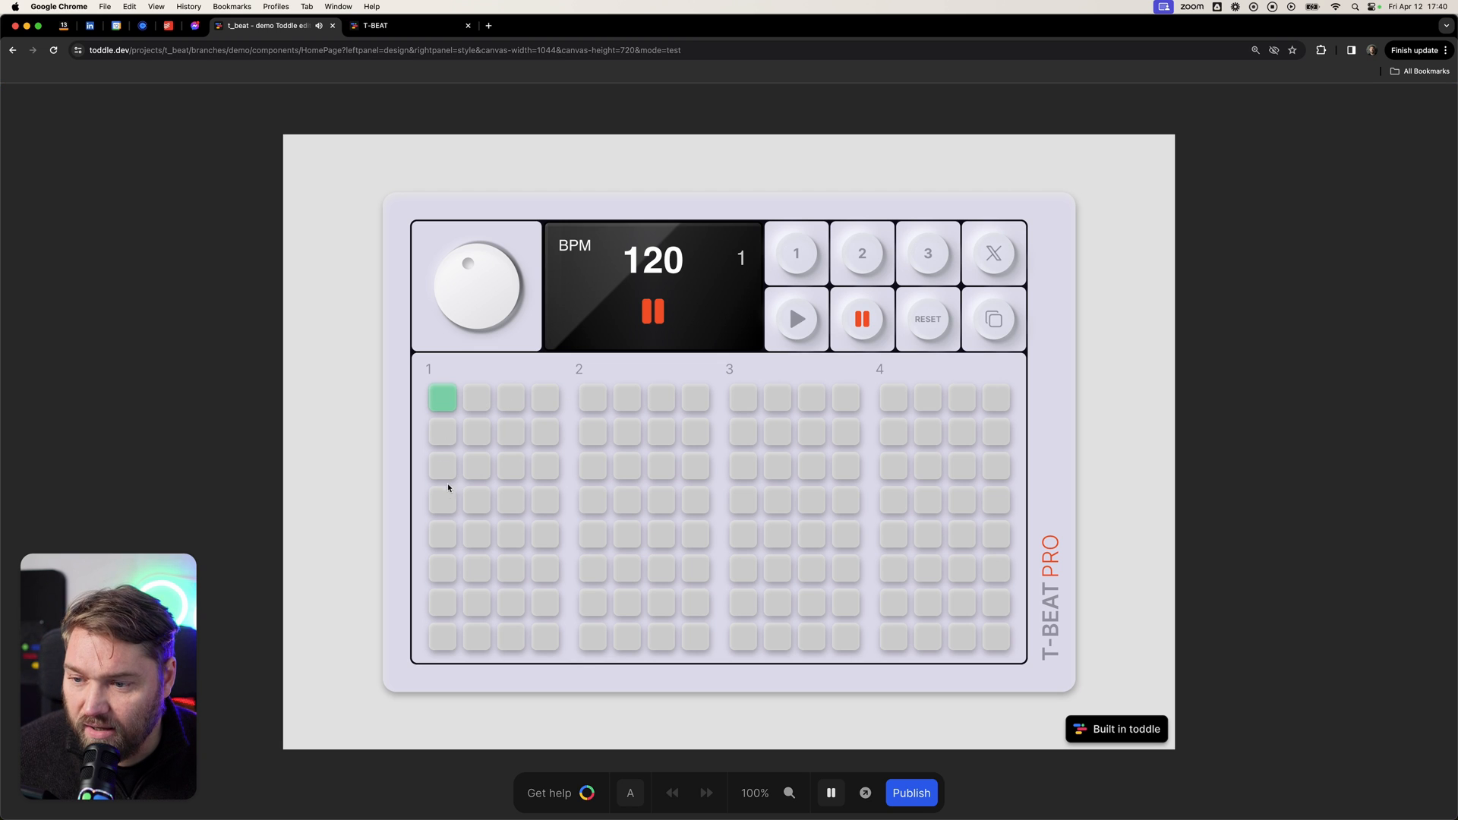
{"action": "left_click", "coordinate": [442, 637]}
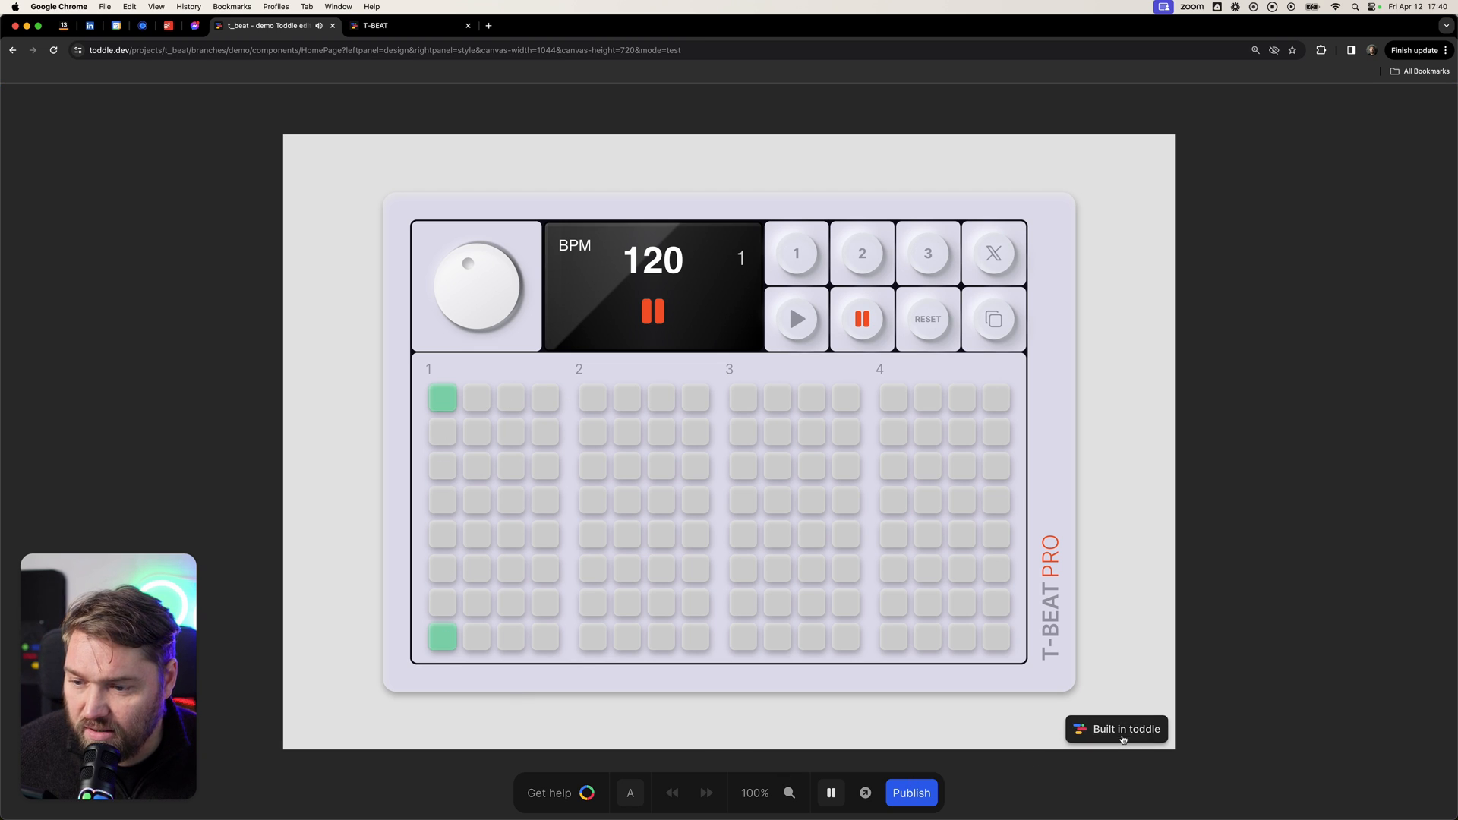
{"action": "mouse_move", "coordinate": [621, 430]}
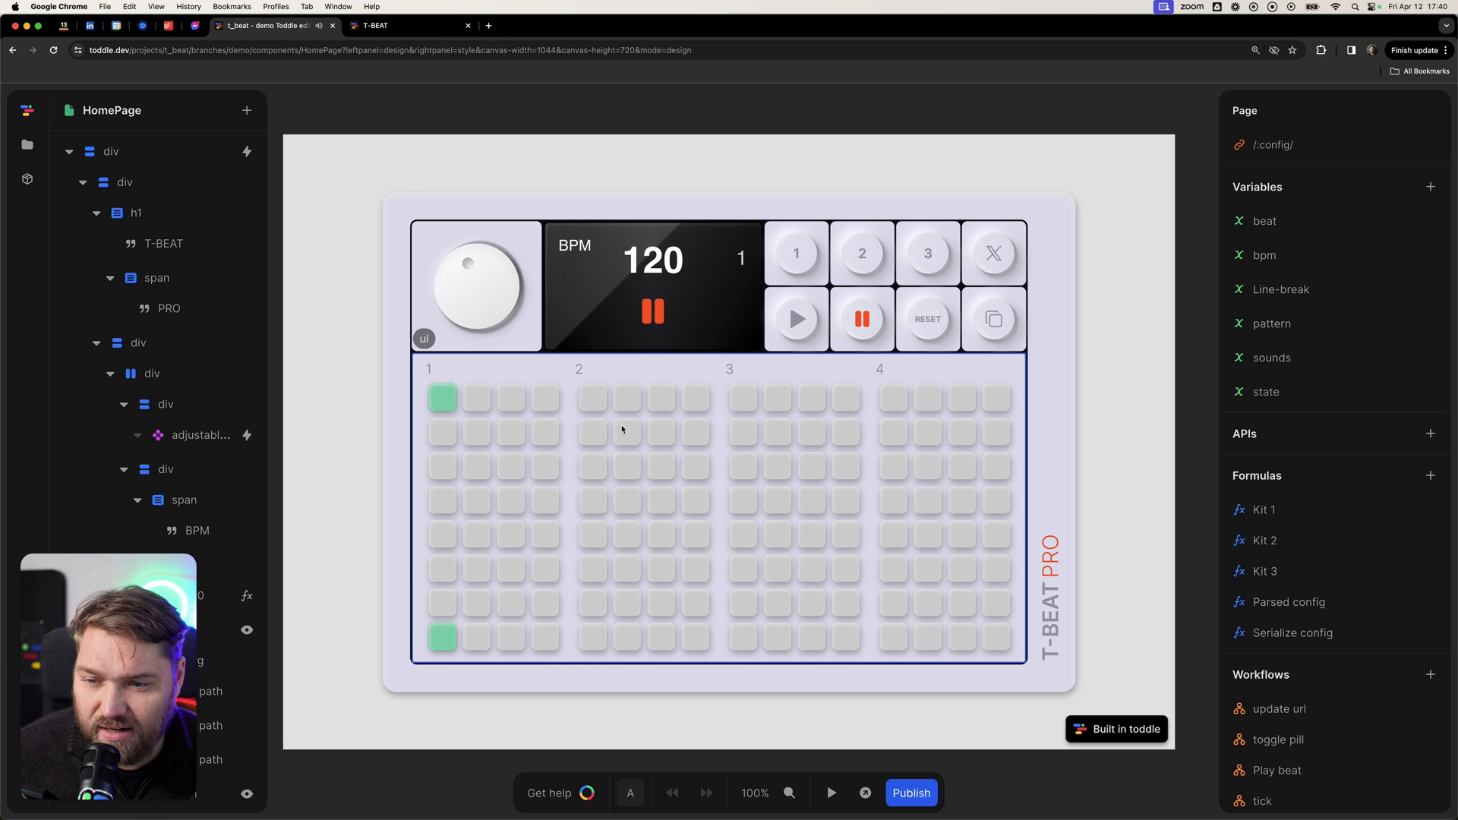
{"action": "scroll", "scroll_direction": "down", "scroll_amount": 3}
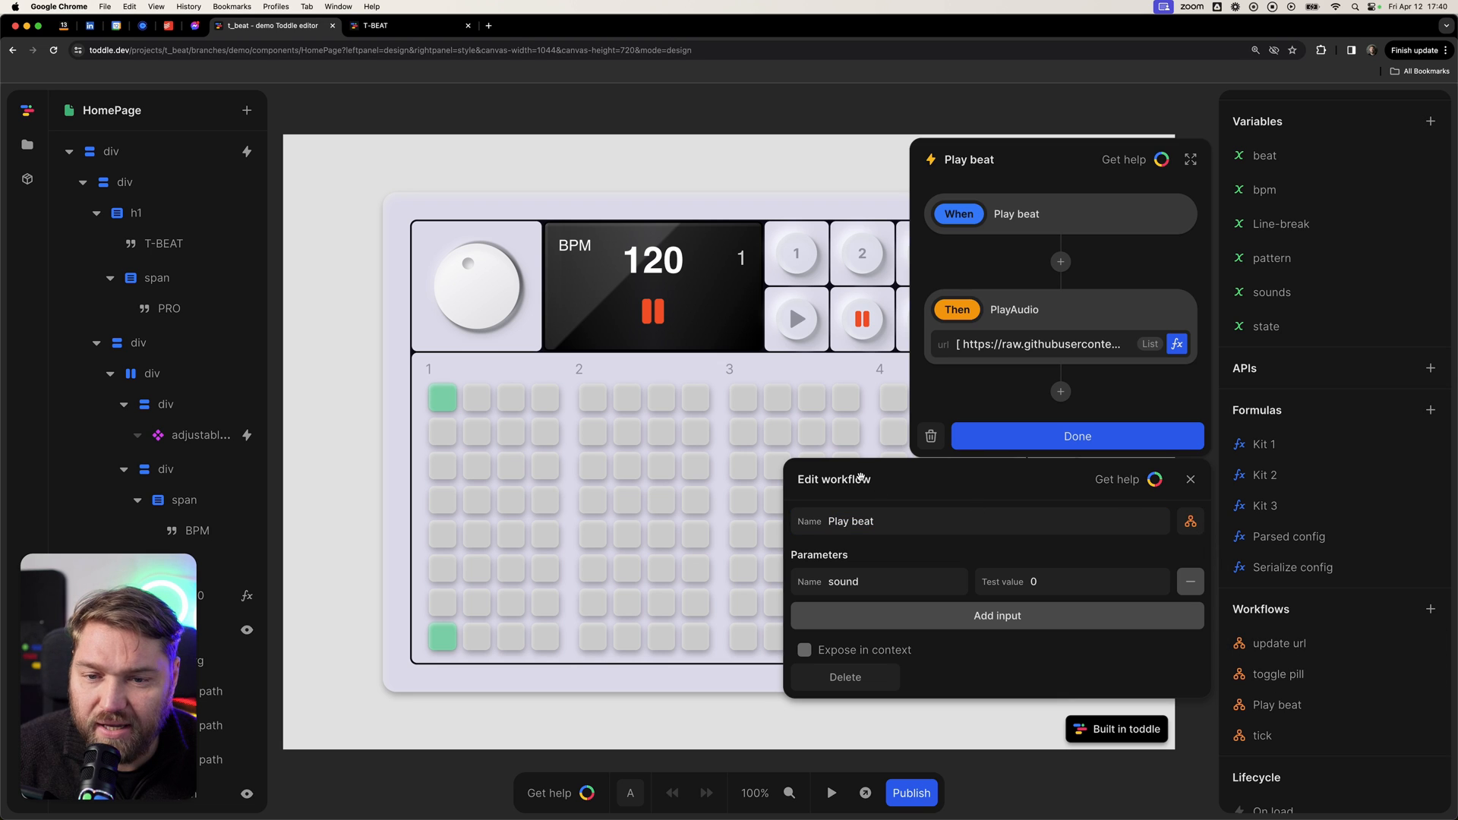
{"action": "mouse_move", "coordinate": [1143, 337]}
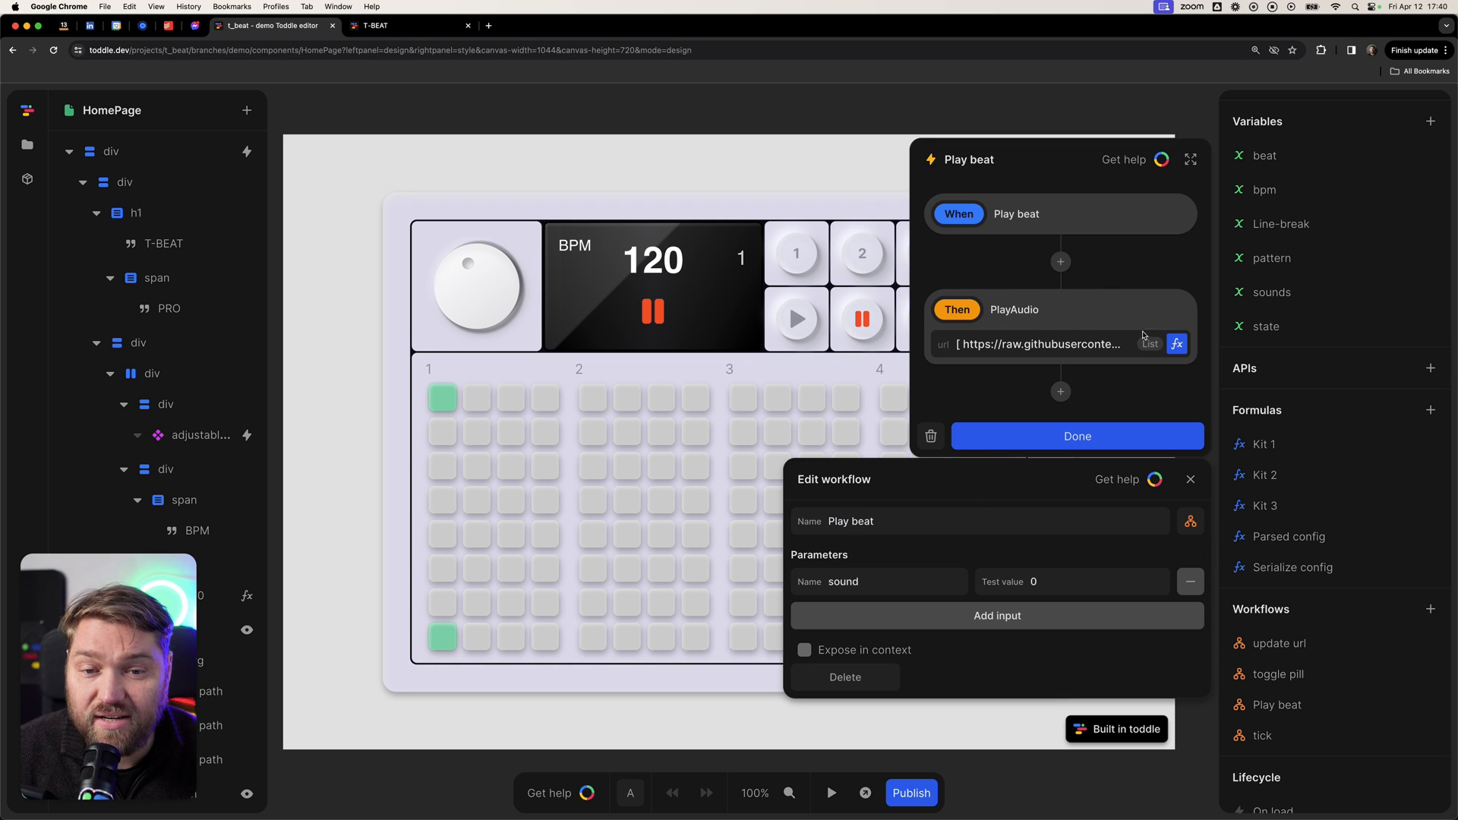
{"action": "mouse_move", "coordinate": [1117, 332]}
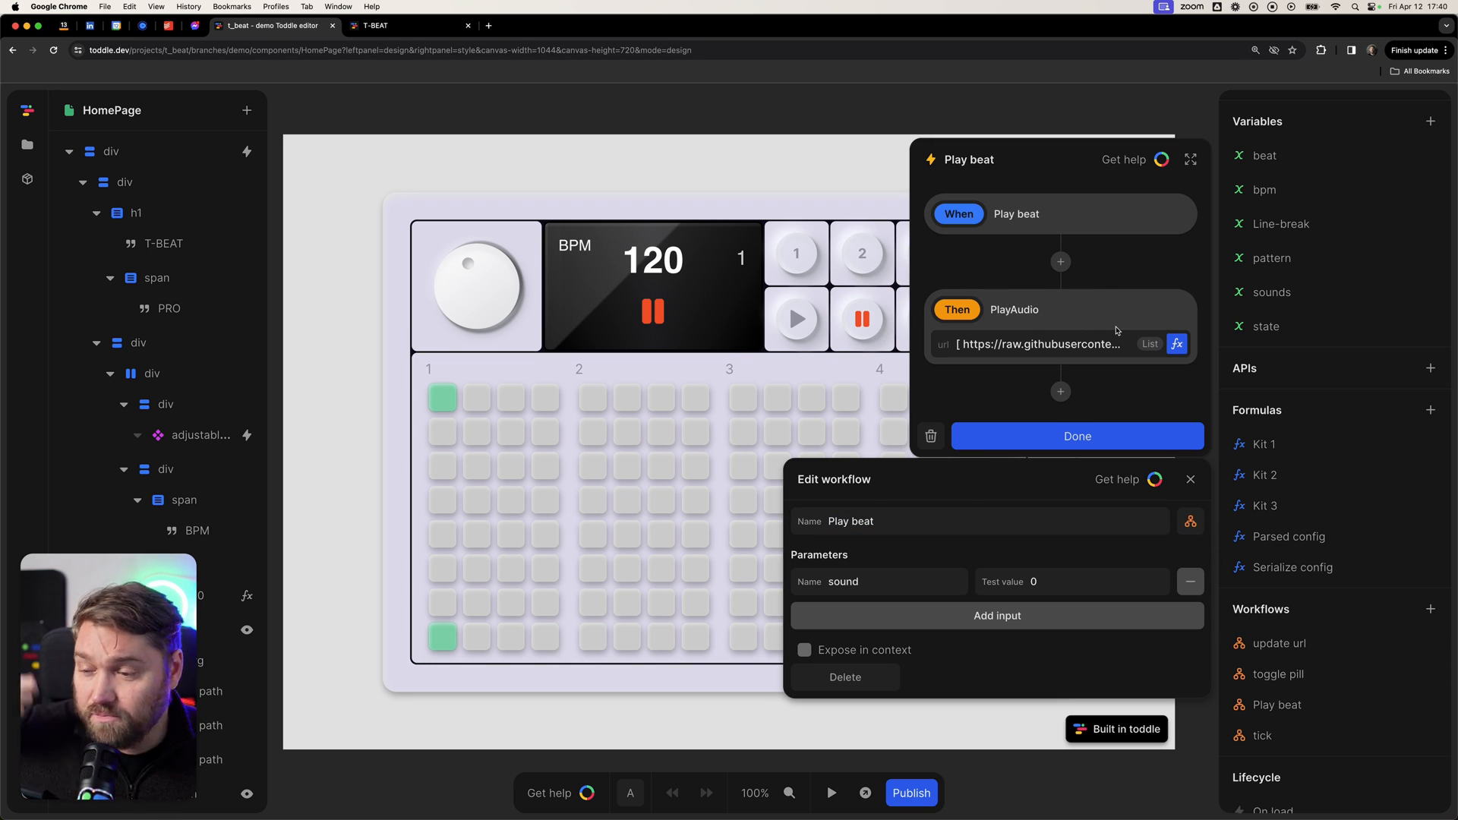
{"action": "mouse_move", "coordinate": [1088, 319]}
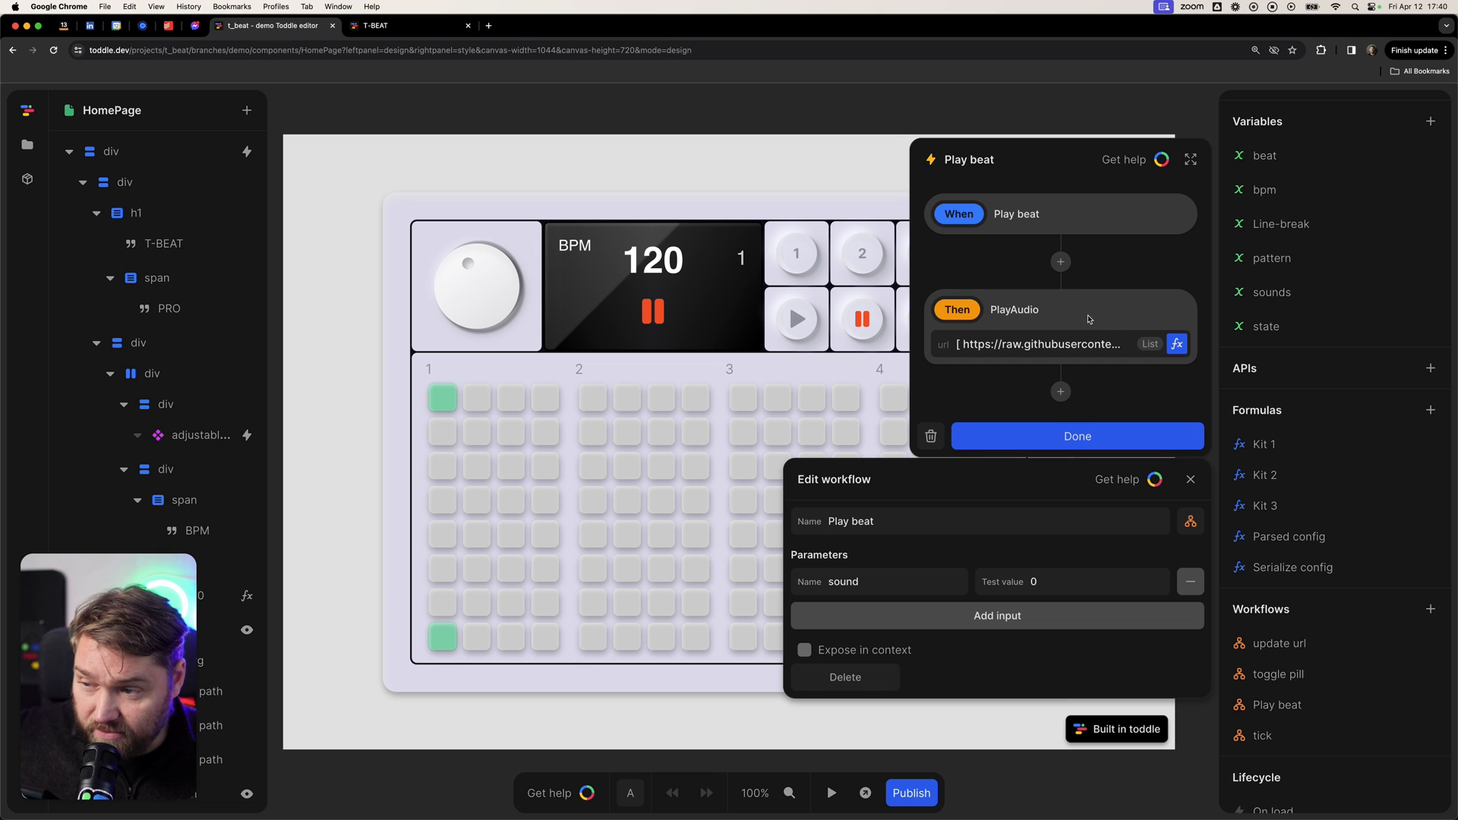
{"action": "mouse_move", "coordinate": [1006, 327]}
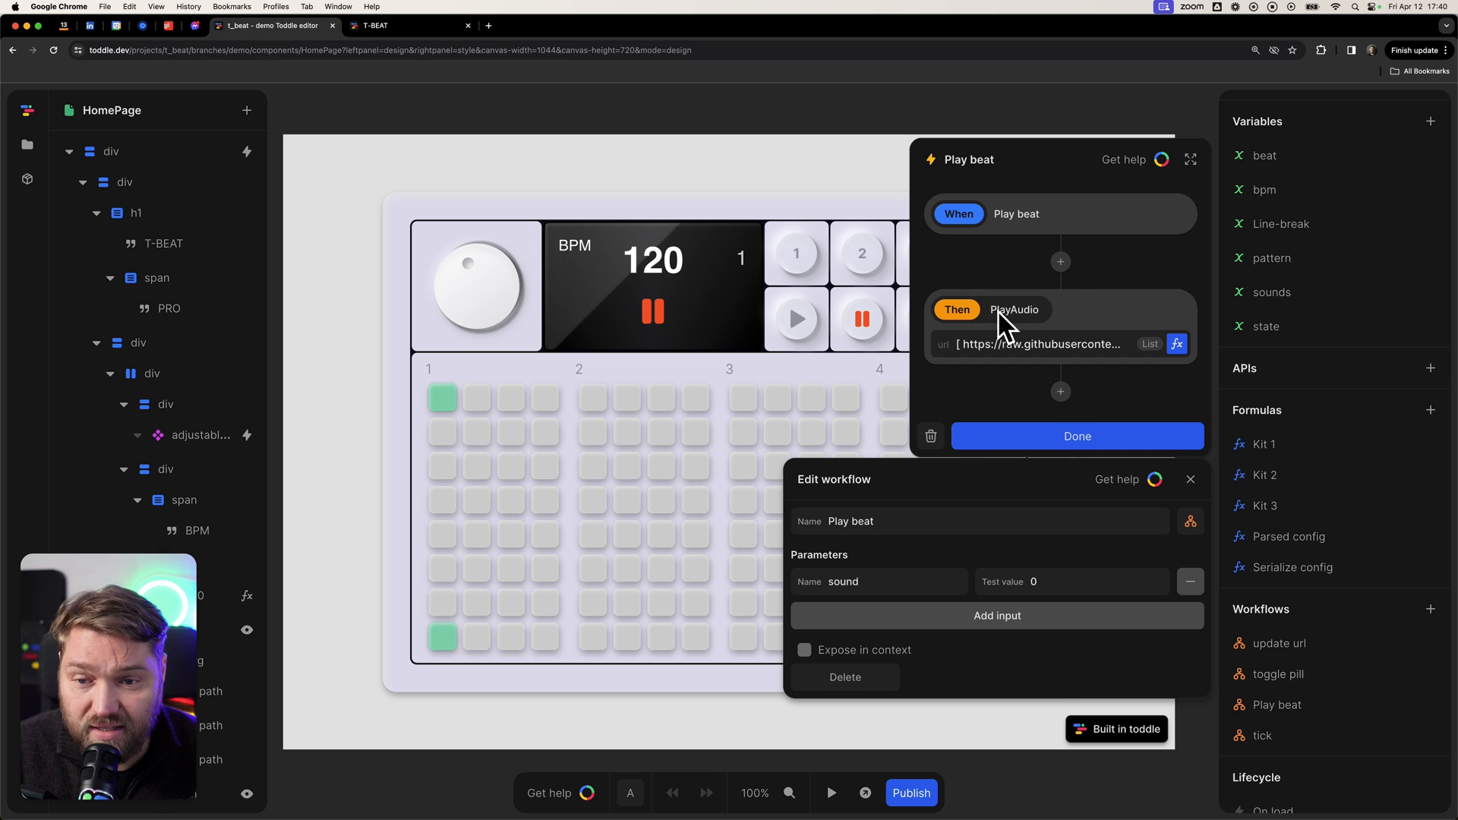
{"action": "mouse_move", "coordinate": [1084, 320]}
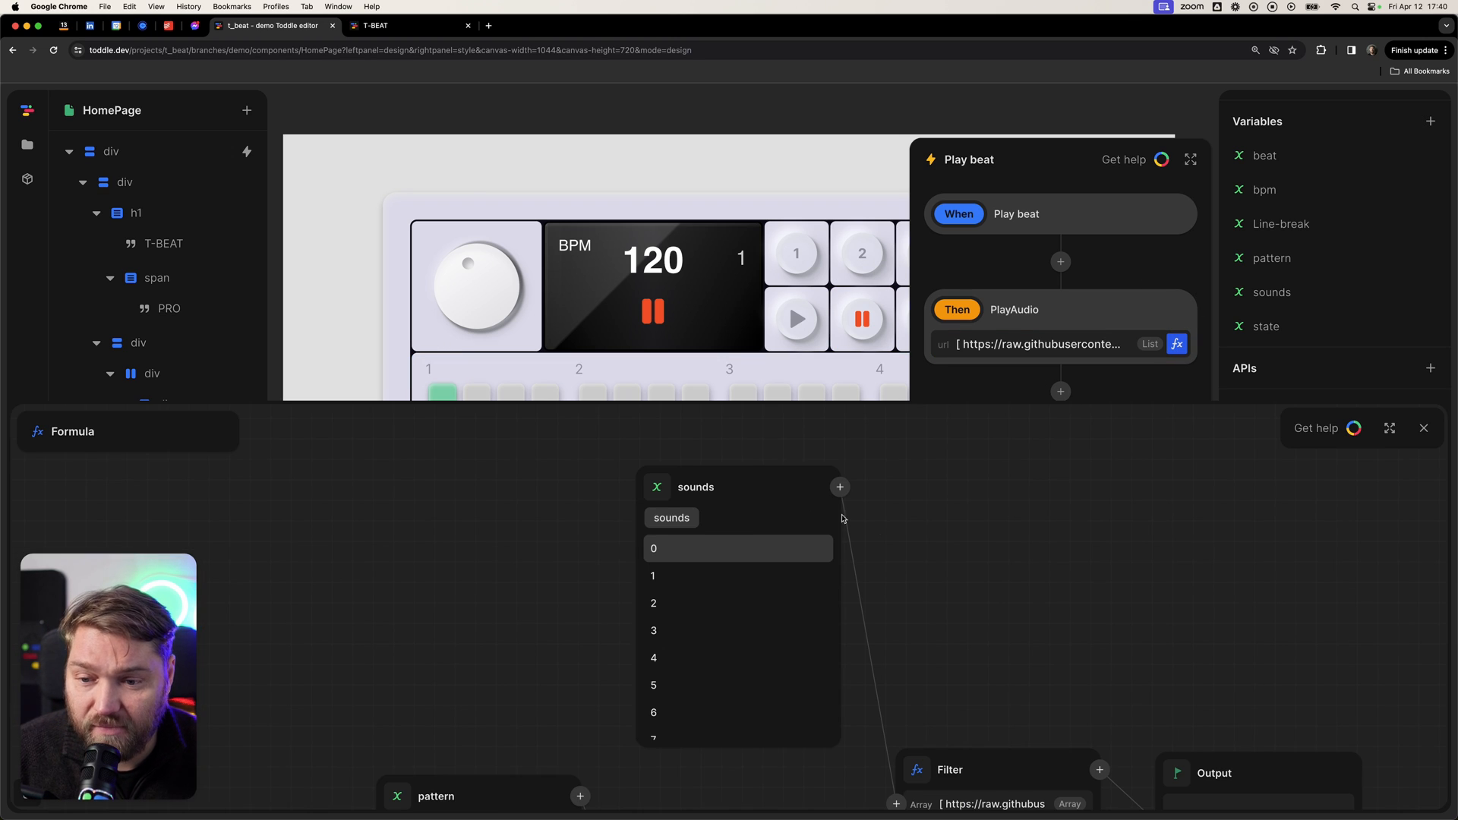
Maximize the url formula to view its Array and Get nodes full-screen.
{"action": "left_click", "coordinate": [1388, 428]}
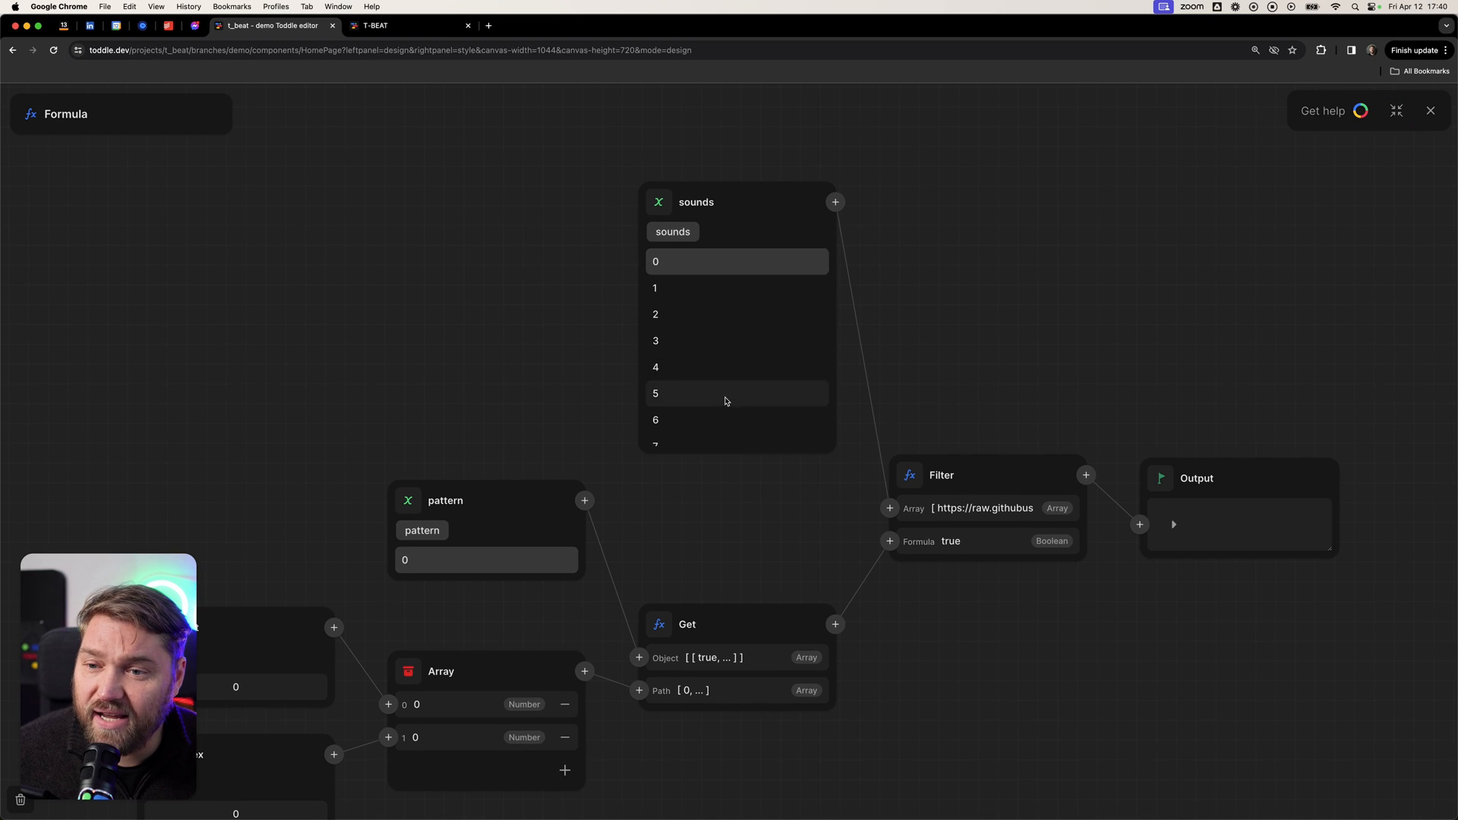
{"action": "mouse_move", "coordinate": [743, 417]}
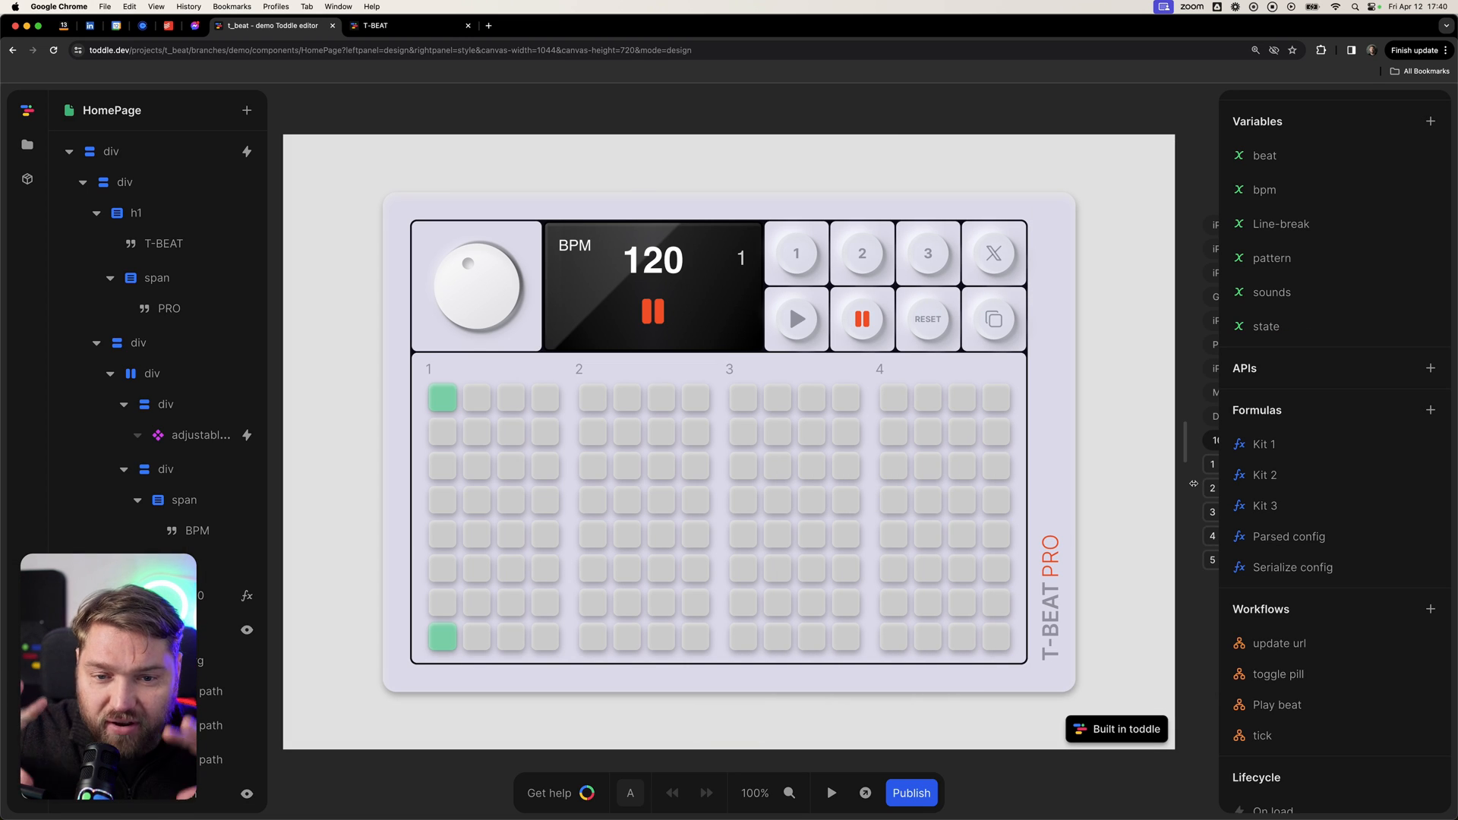
{"action": "left_click", "coordinate": [109, 151]}
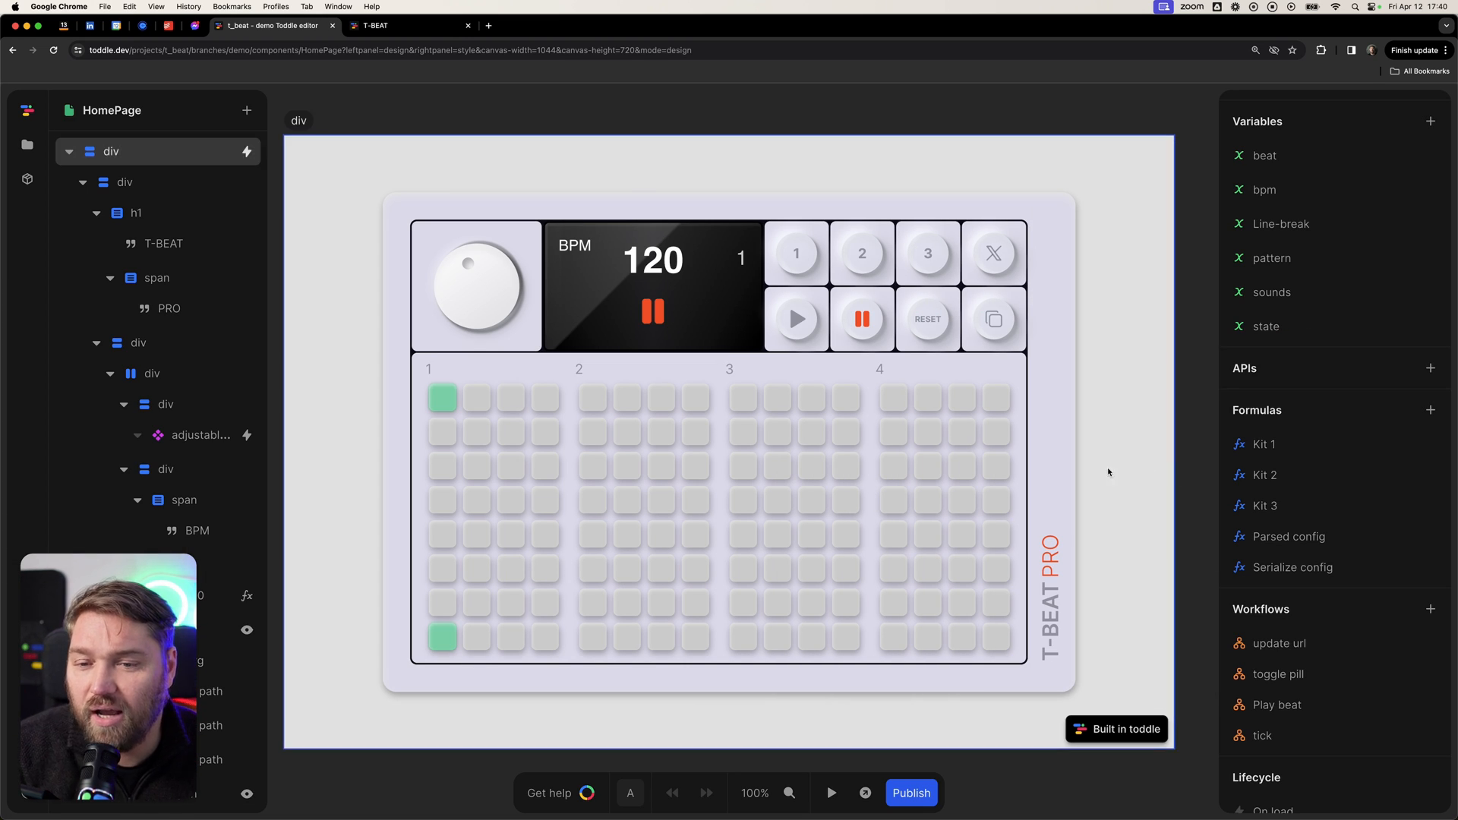
{"action": "left_click", "coordinate": [562, 437]}
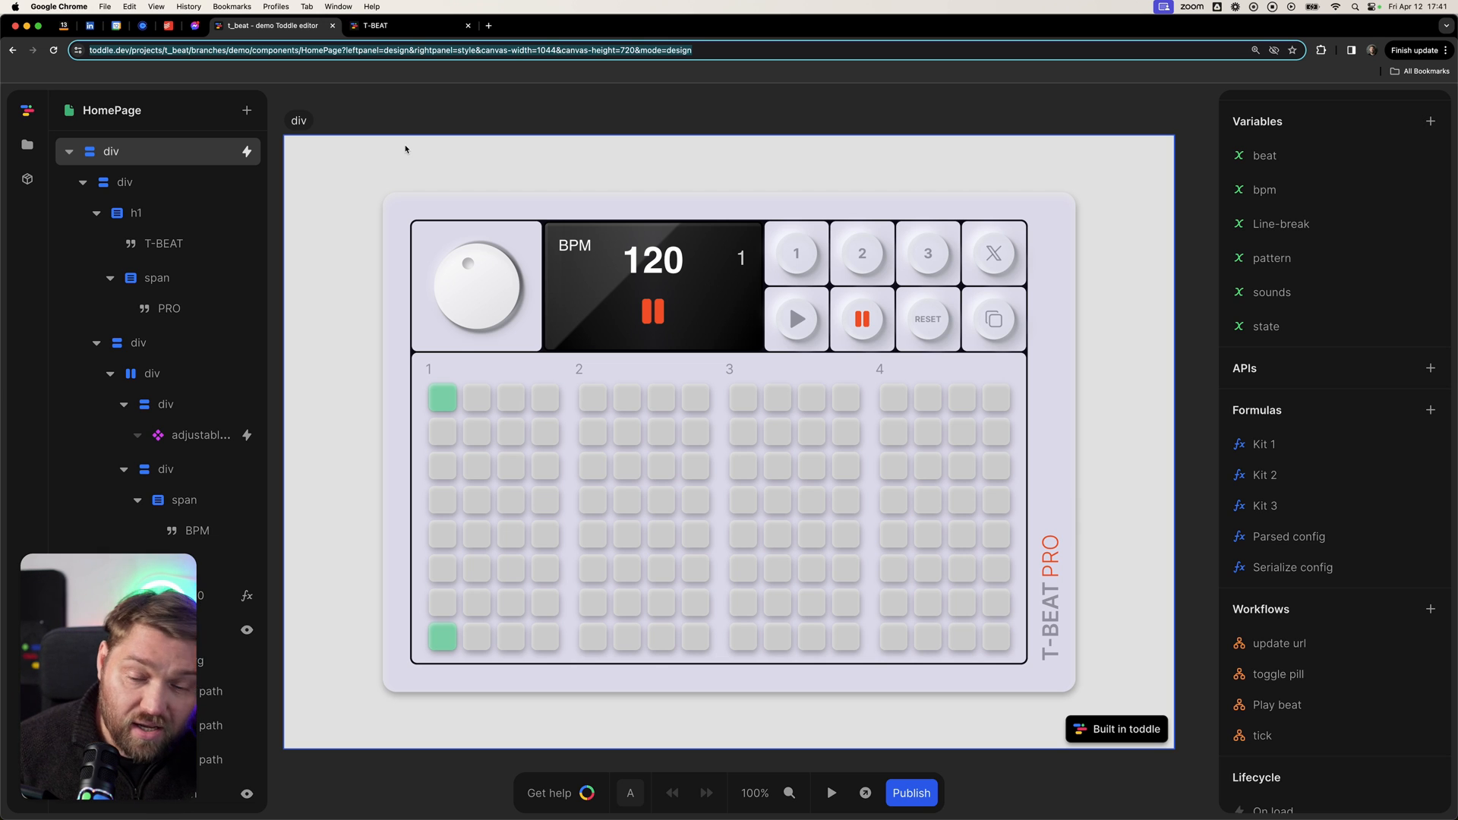
{"action": "mouse_move", "coordinate": [1271, 291]}
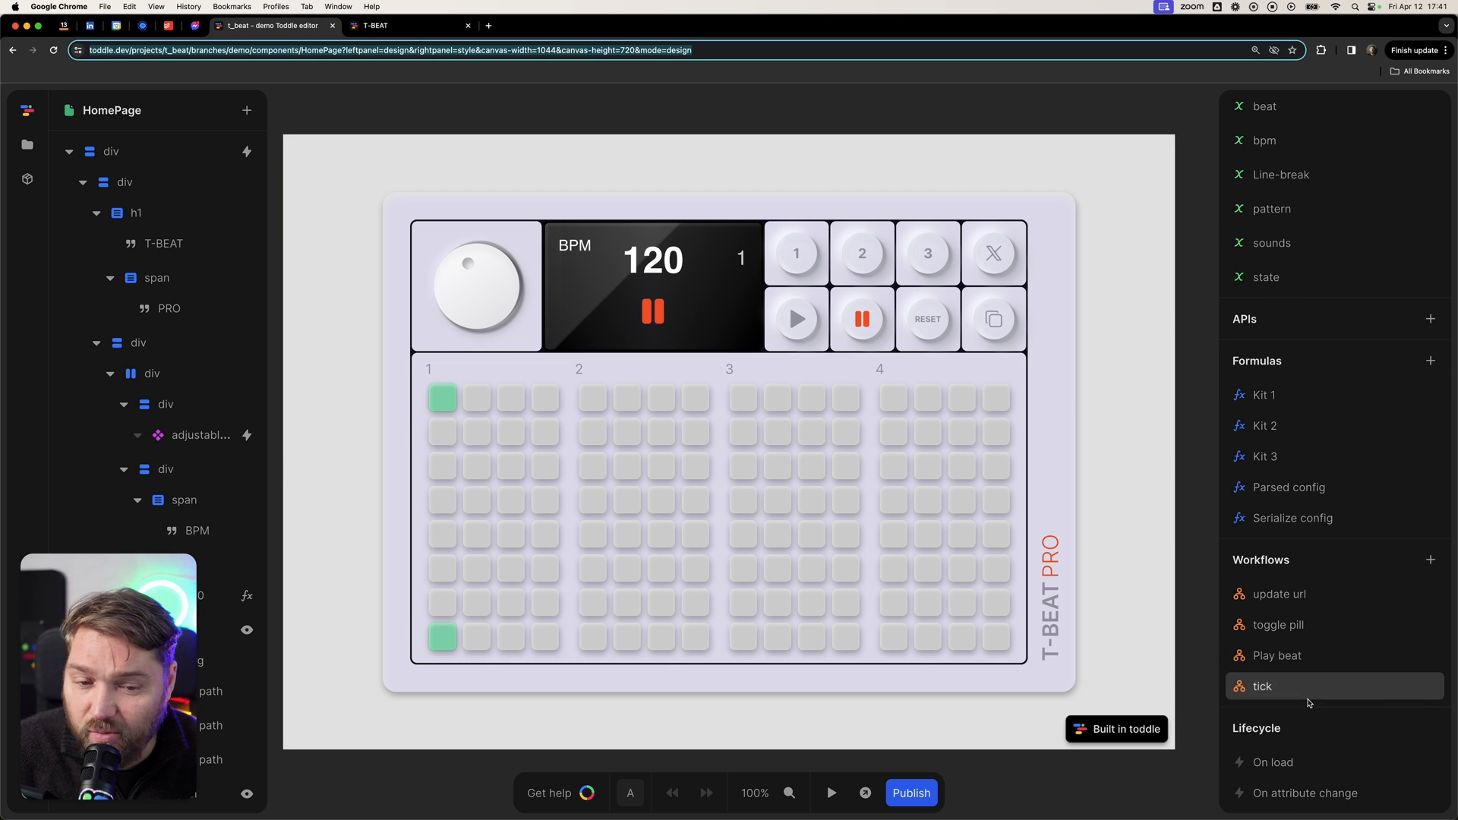
{"action": "mouse_move", "coordinate": [1310, 687]}
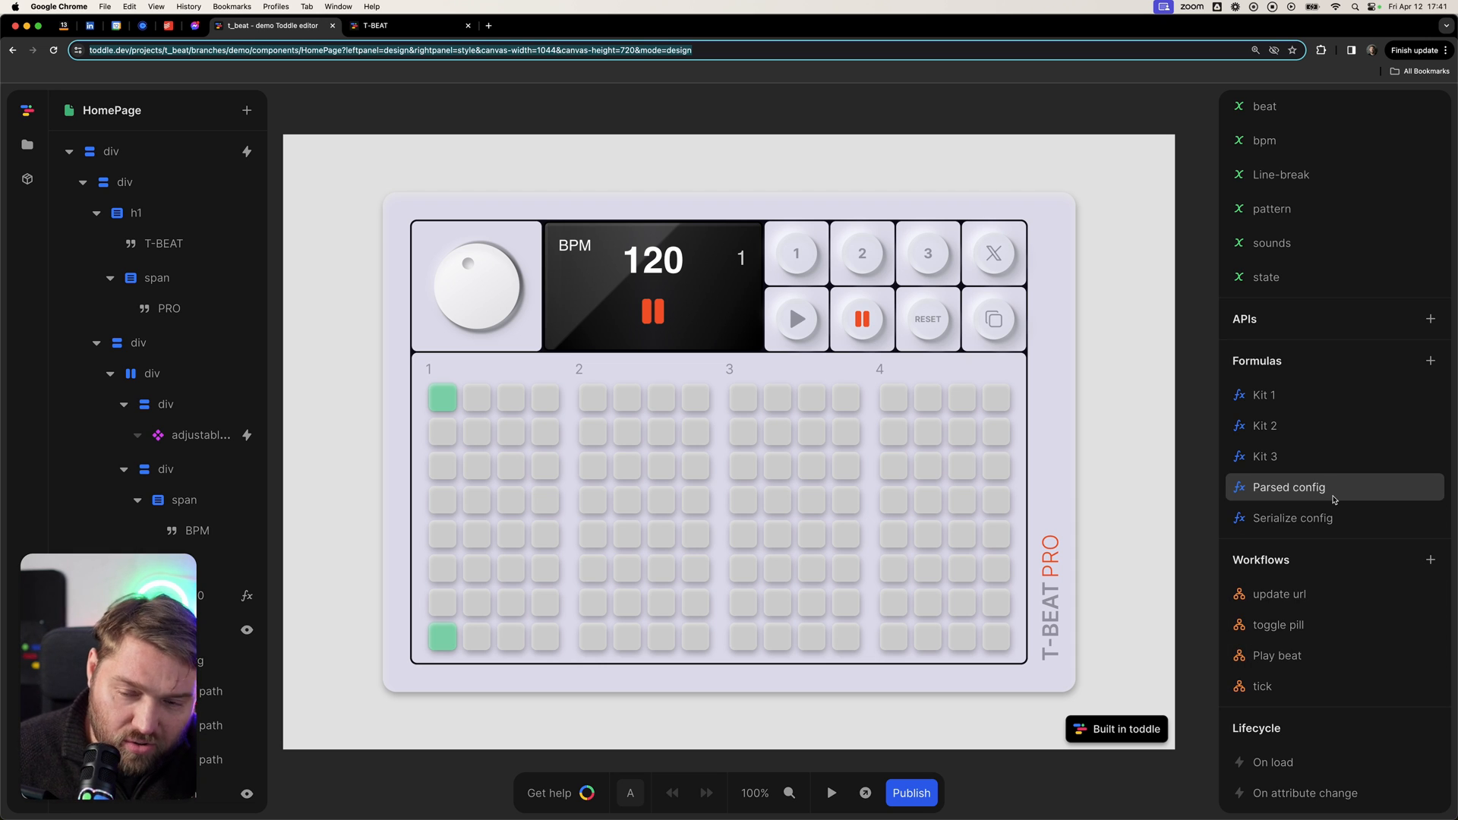
Select the page's outermost div to show its size, placement and flex styling.
{"action": "left_click", "coordinate": [109, 150]}
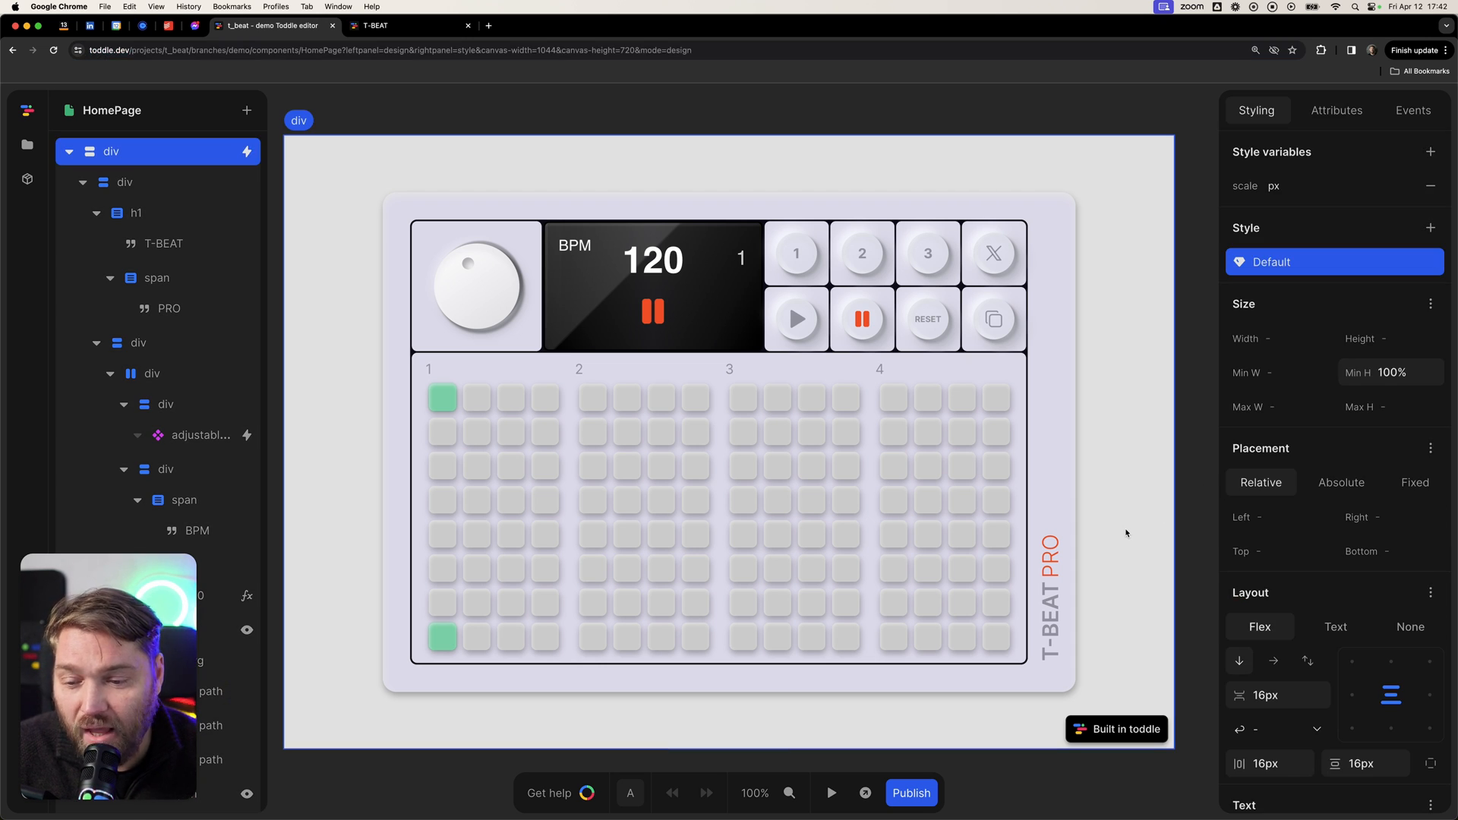